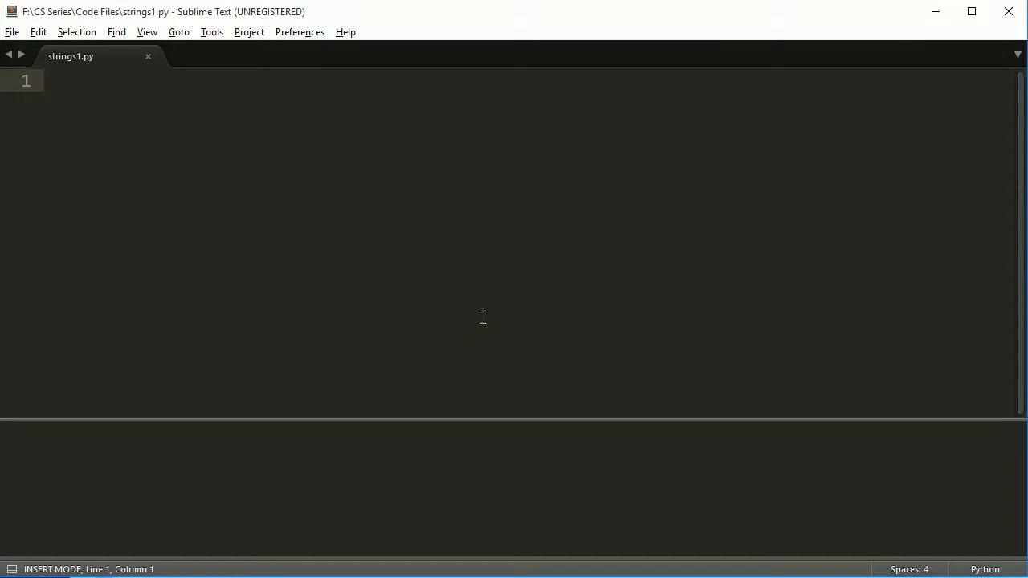
# Define str1 = "Test String One" and str2 = "Test String Two" in strings1.py
pyautogui.click(48, 80)
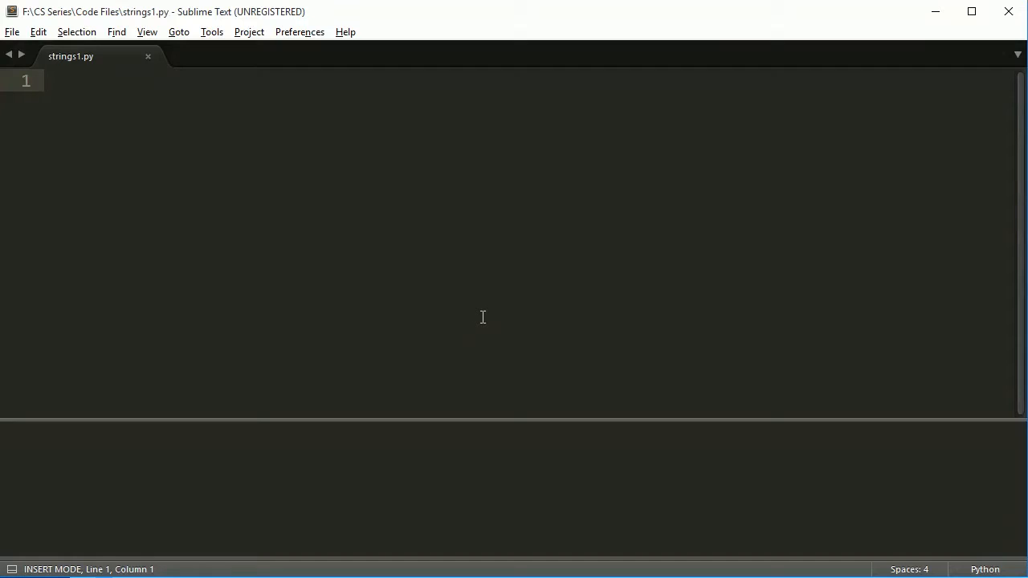
pyautogui.press('enter')
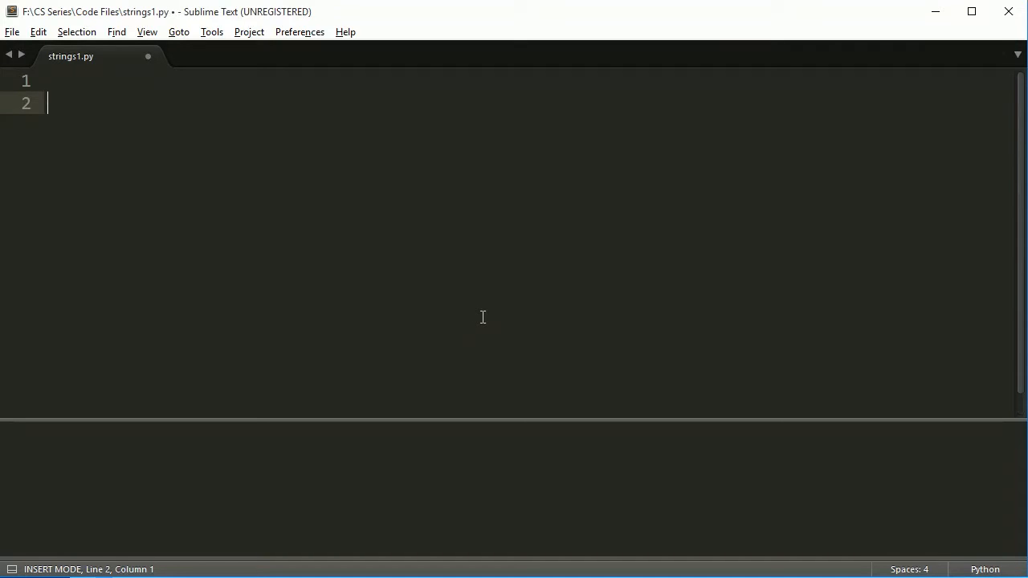
pyautogui.write('str1 = ""')
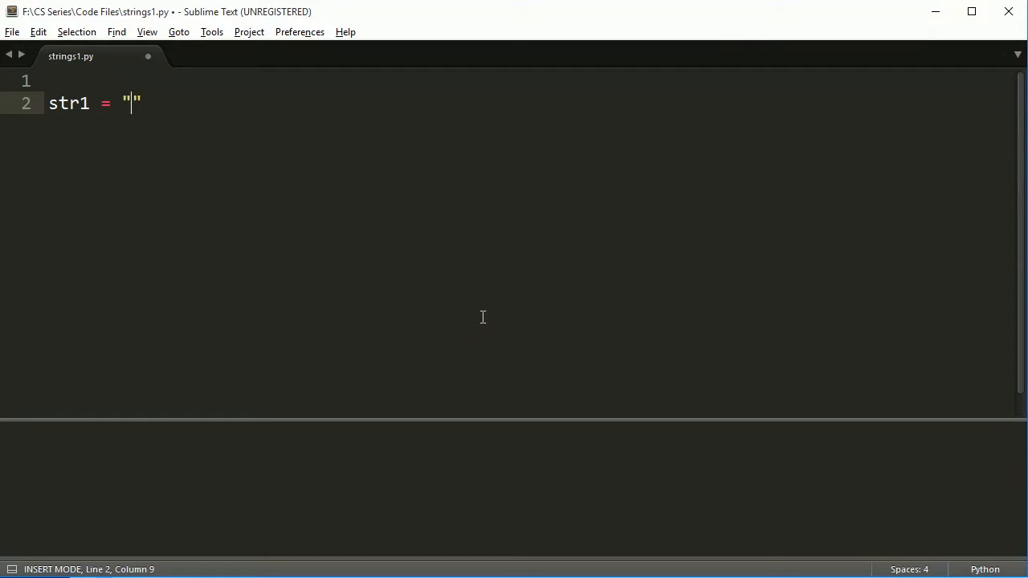
pyautogui.write('Test S')
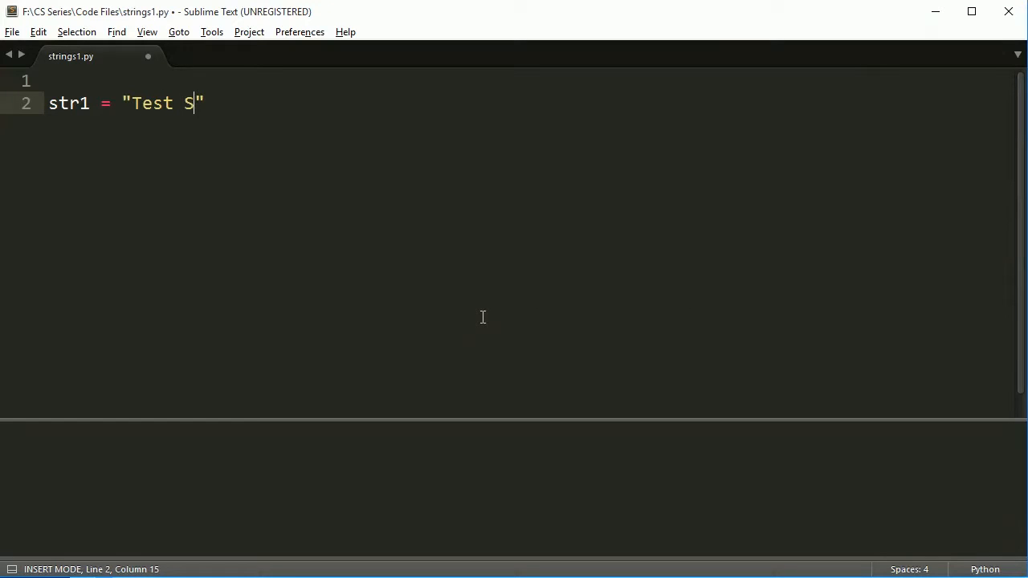
pyautogui.write('tring')
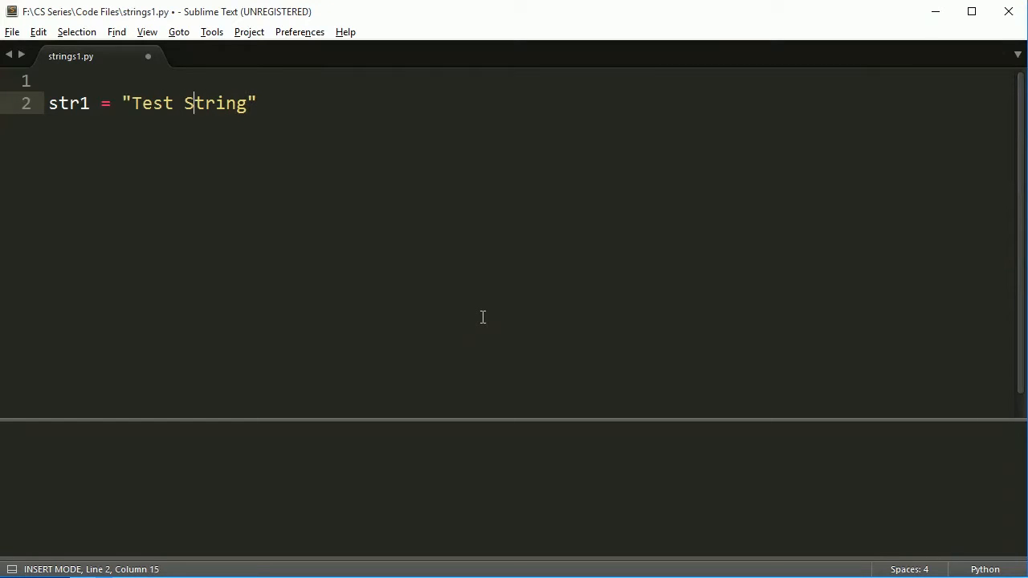
pyautogui.write('str2 = "Test String Two')
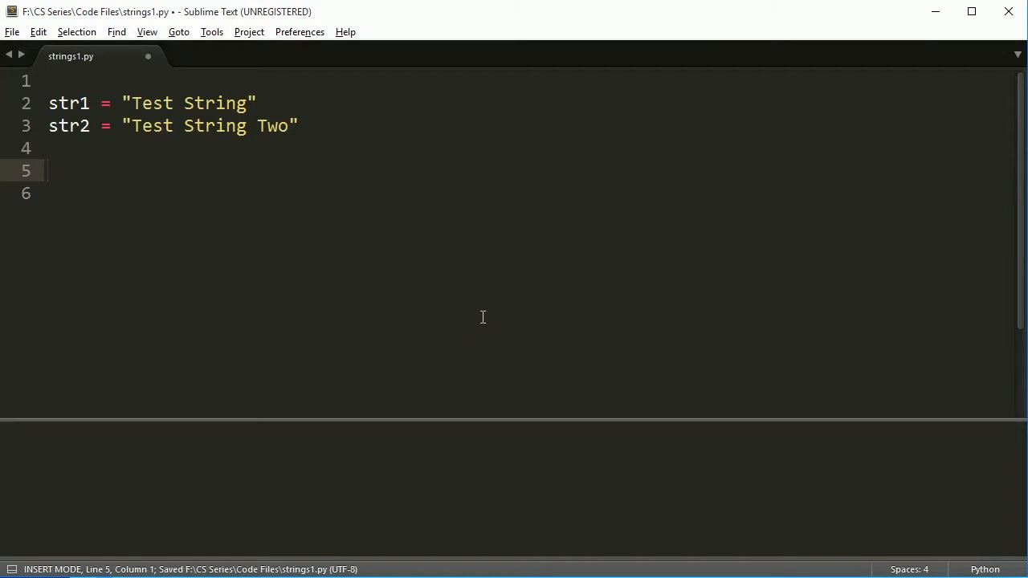
pyautogui.click(257, 103)
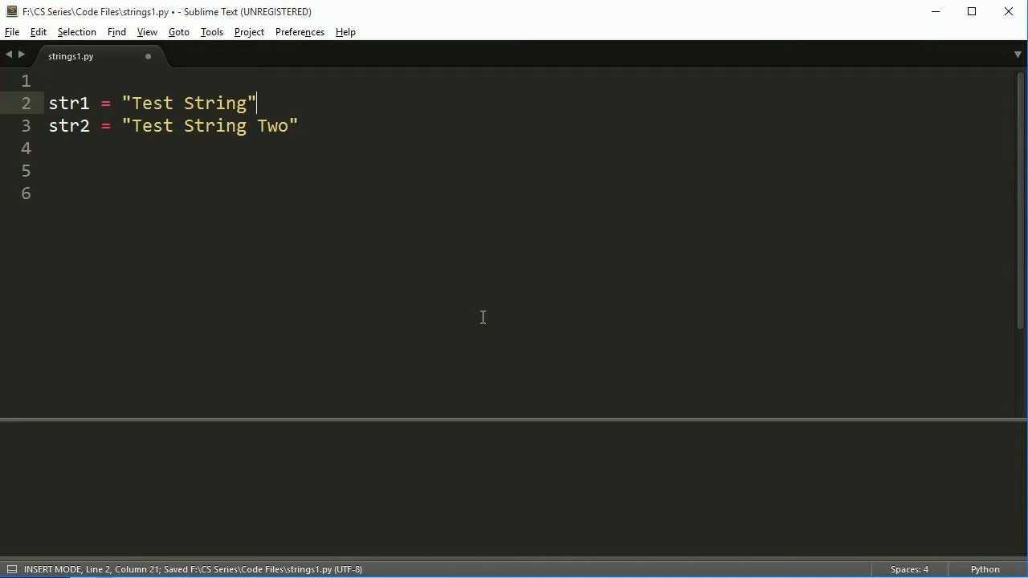
pyautogui.write('One')
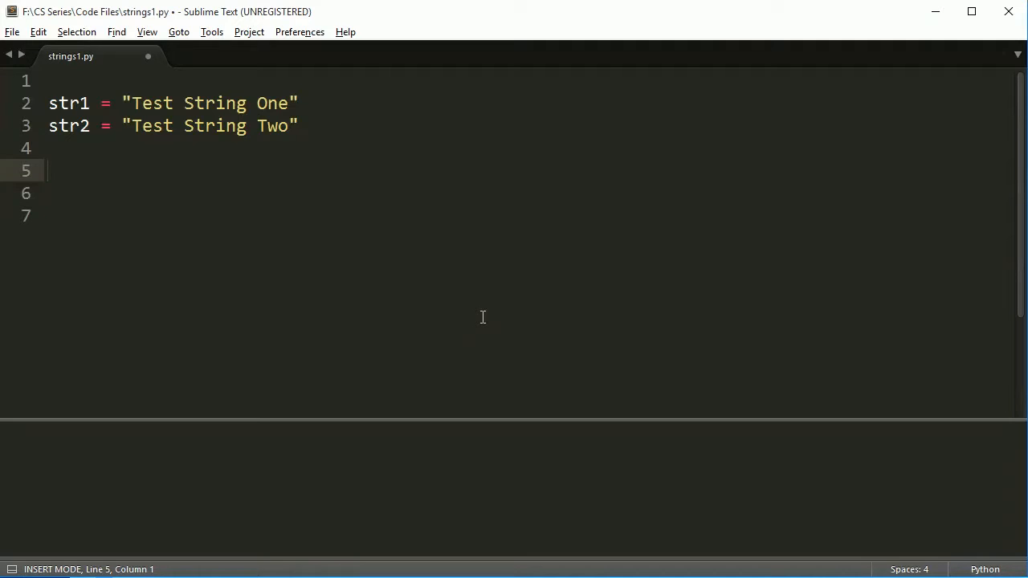
# Add print(len(str2)) and run the script so the output shows 15
pyautogui.write('print(len(str1')
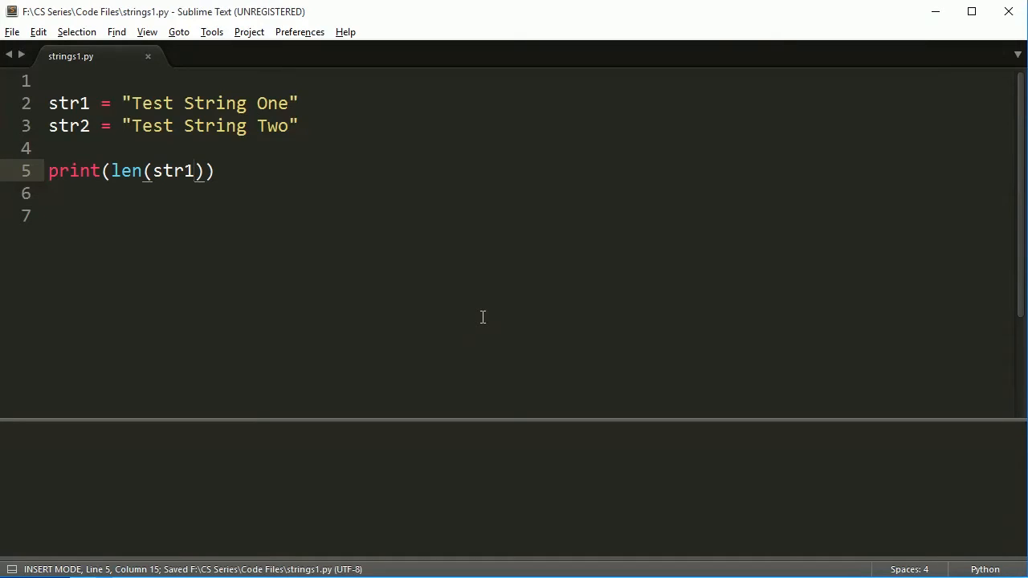
pyautogui.moveTo(169, 247)
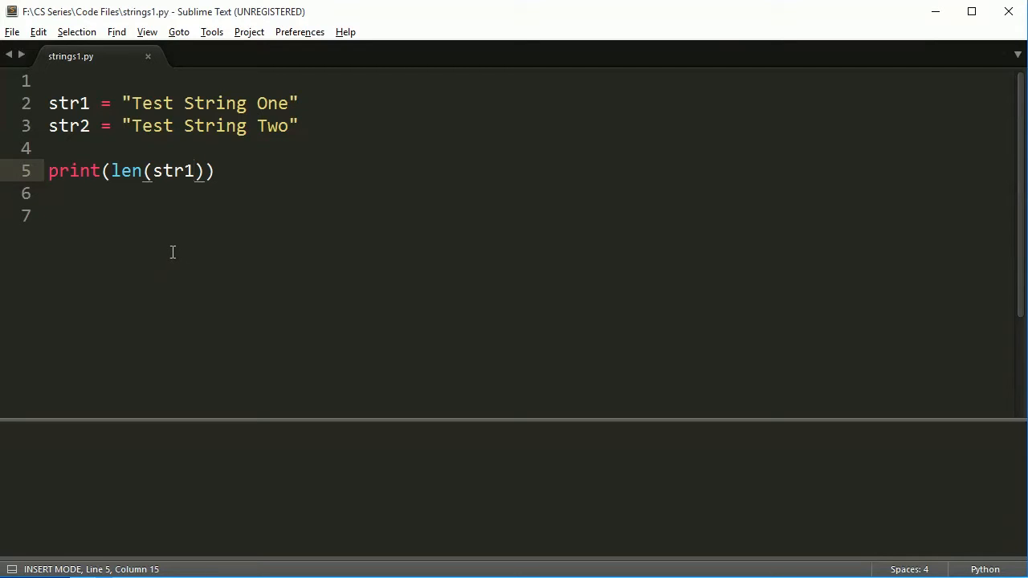
pyautogui.press('ctrl+b')
pyautogui.write('2')
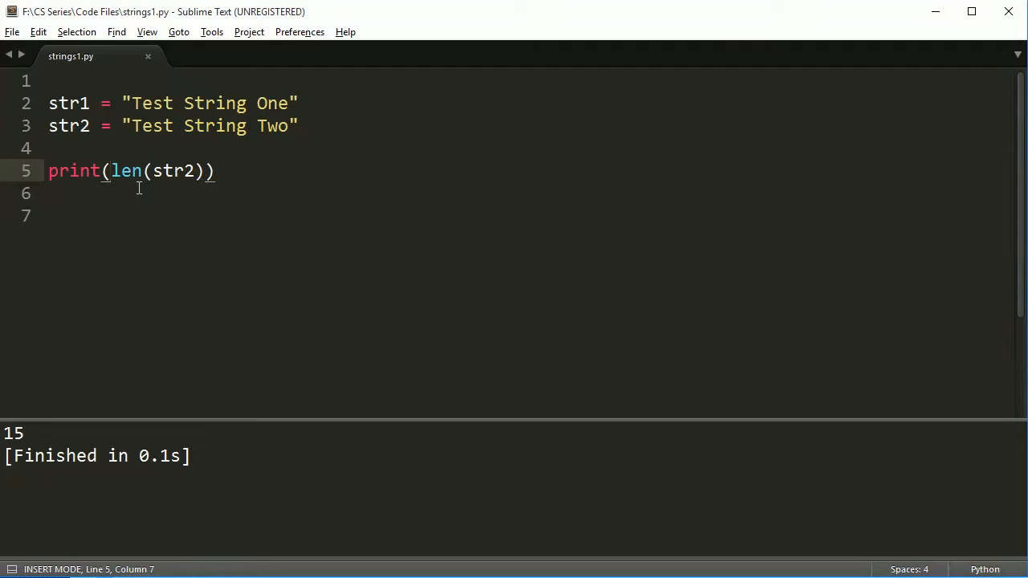
pyautogui.moveTo(241, 260)
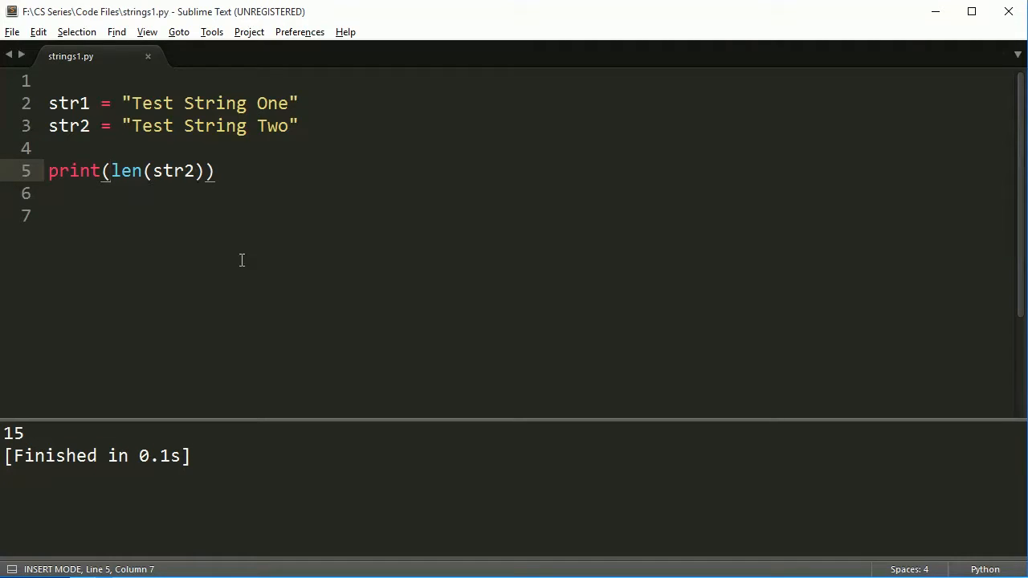
pyautogui.moveTo(193, 209)
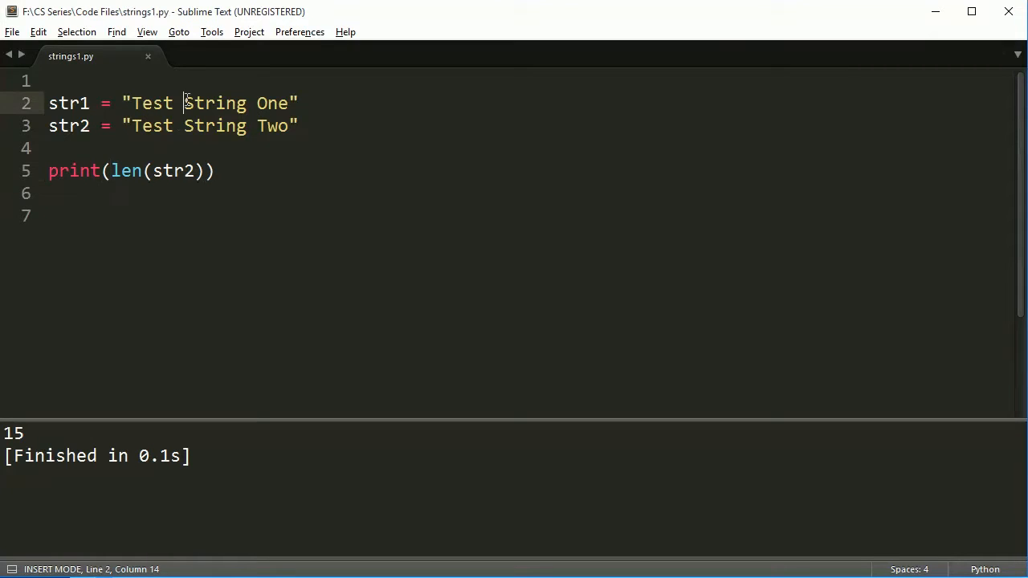
# Insert \t escapes into str1 and \n escapes into str2
pyautogui.write('\\t')
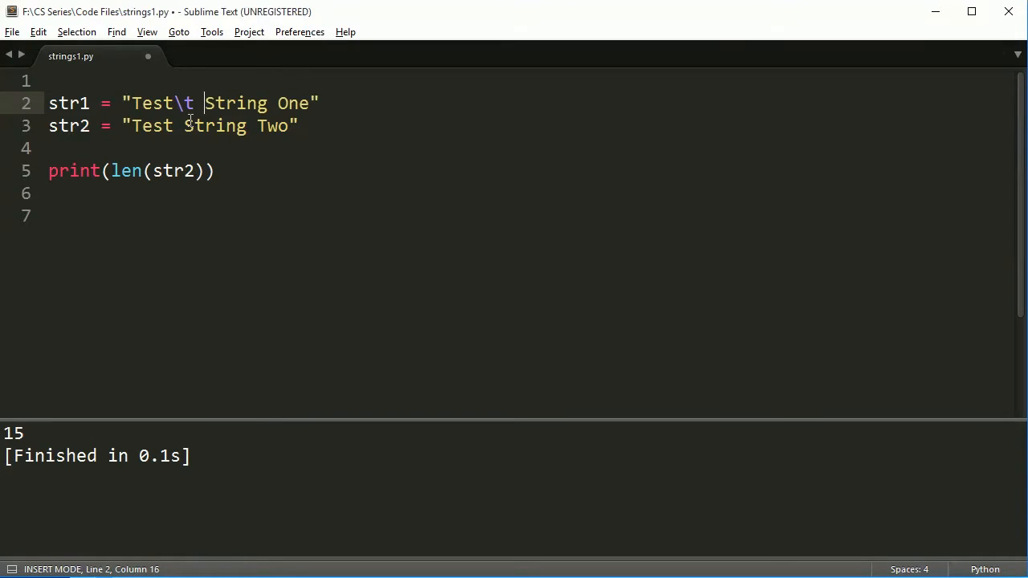
pyautogui.write('\\t')
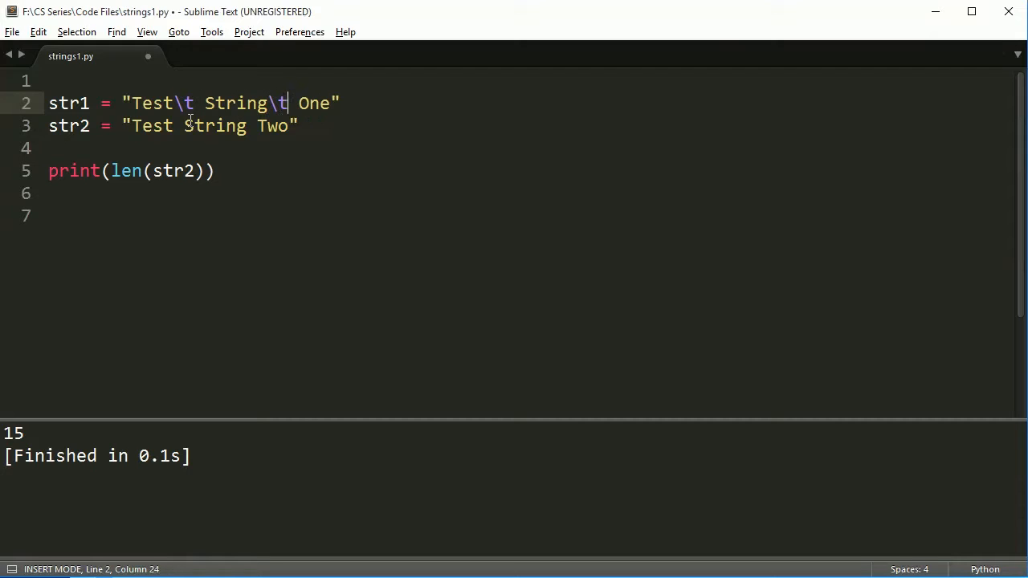
pyautogui.click(170, 126)
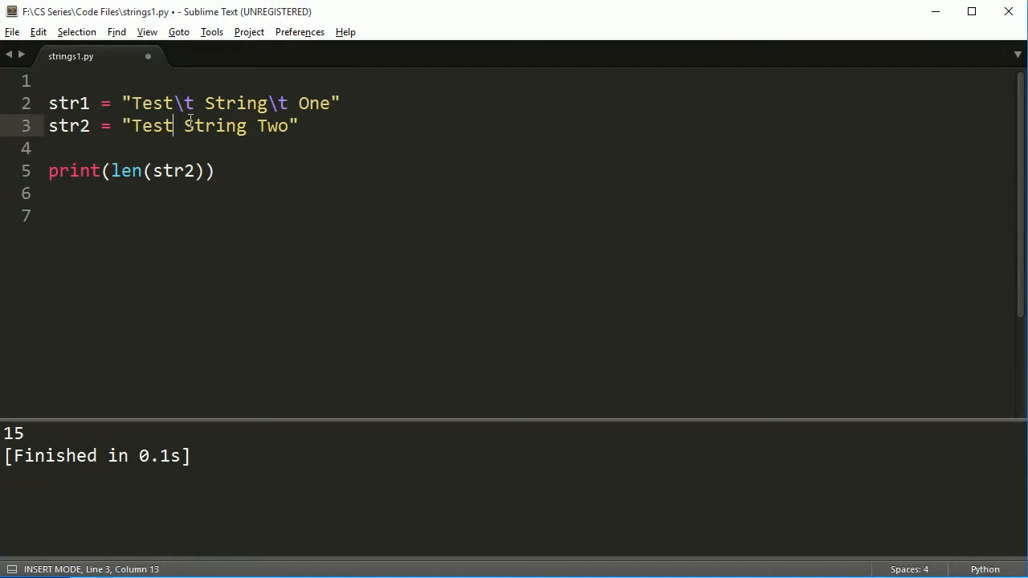
pyautogui.write('\\n')
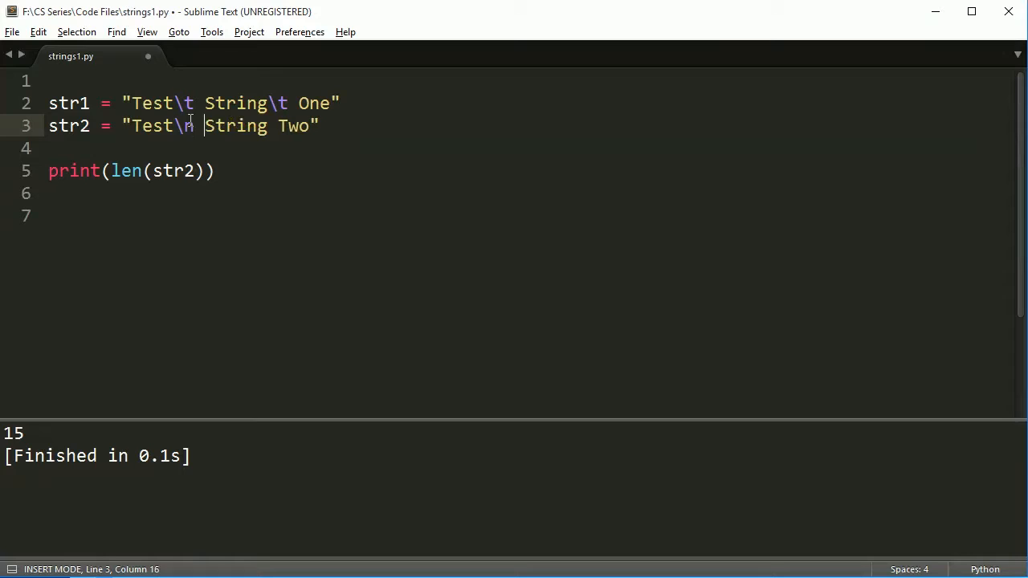
pyautogui.write('\\n')
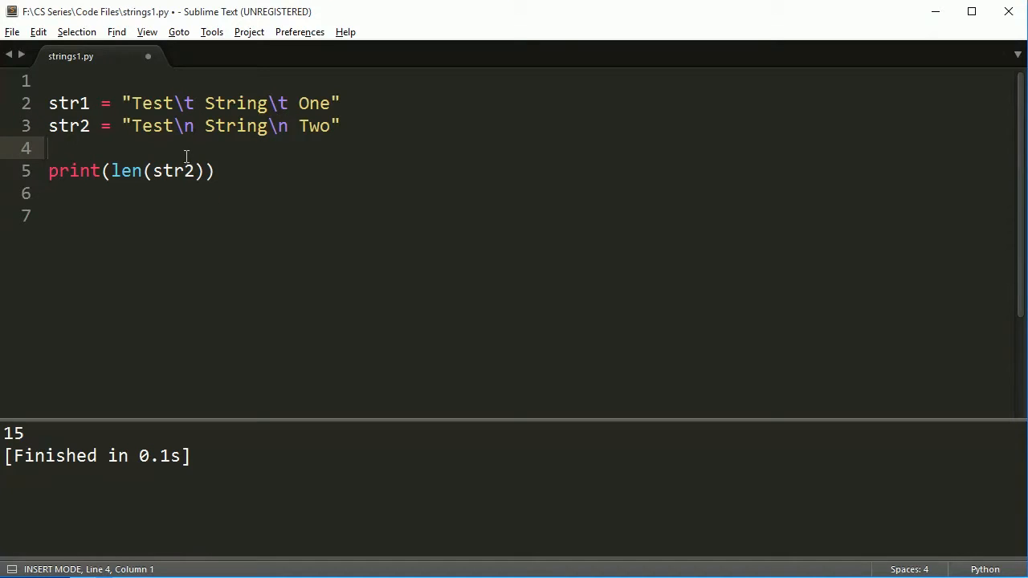
# Replace the length check with print(str1) and print(str2) lines
pyautogui.press('enter')
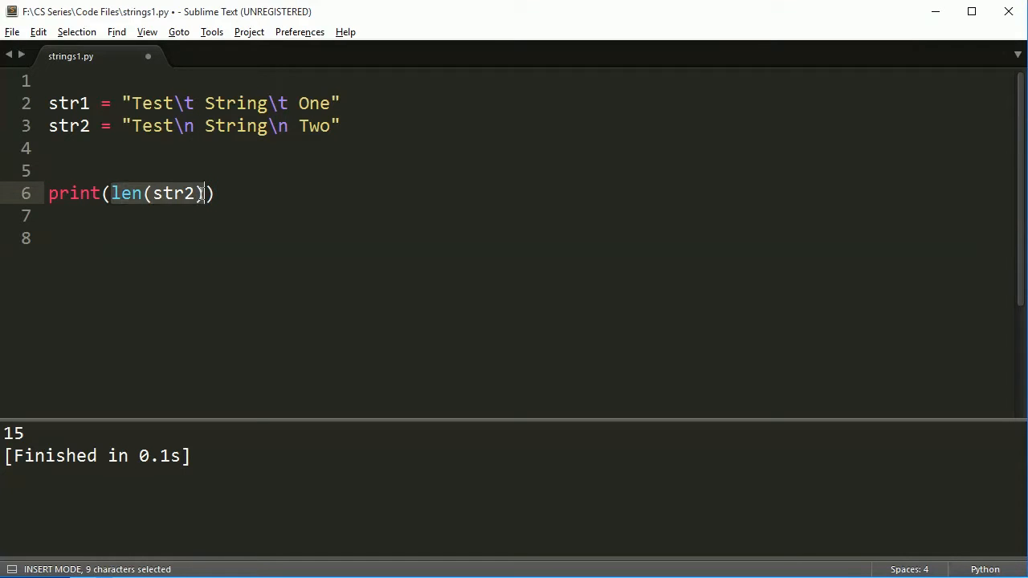
pyautogui.write('str1')
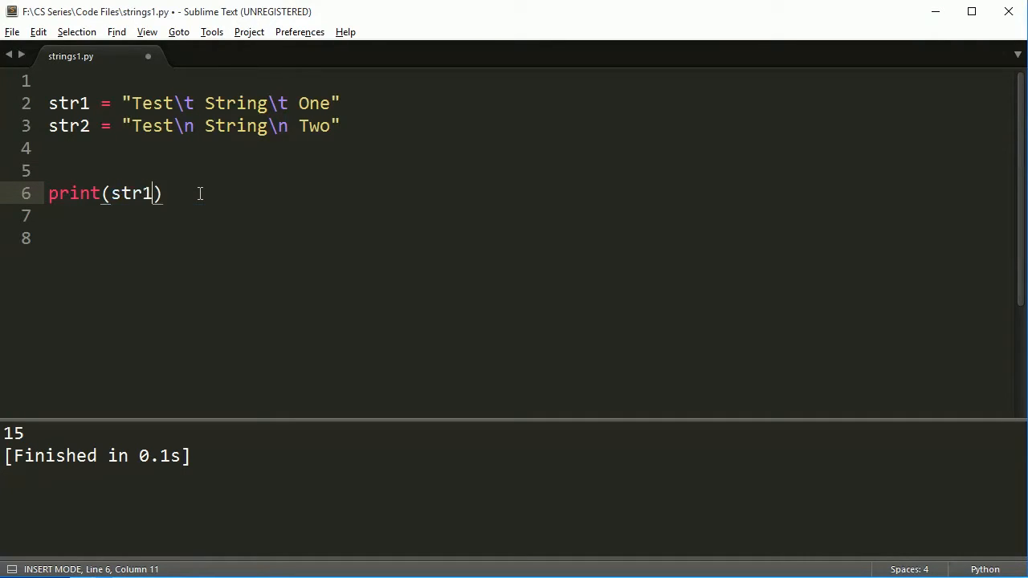
pyautogui.write('print(str2')
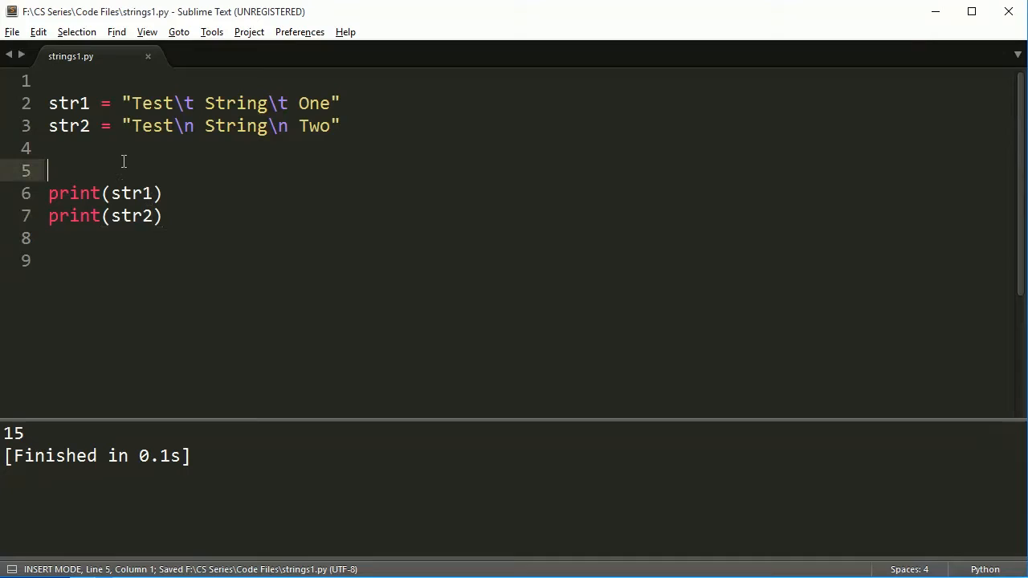
pyautogui.press('Backspace')
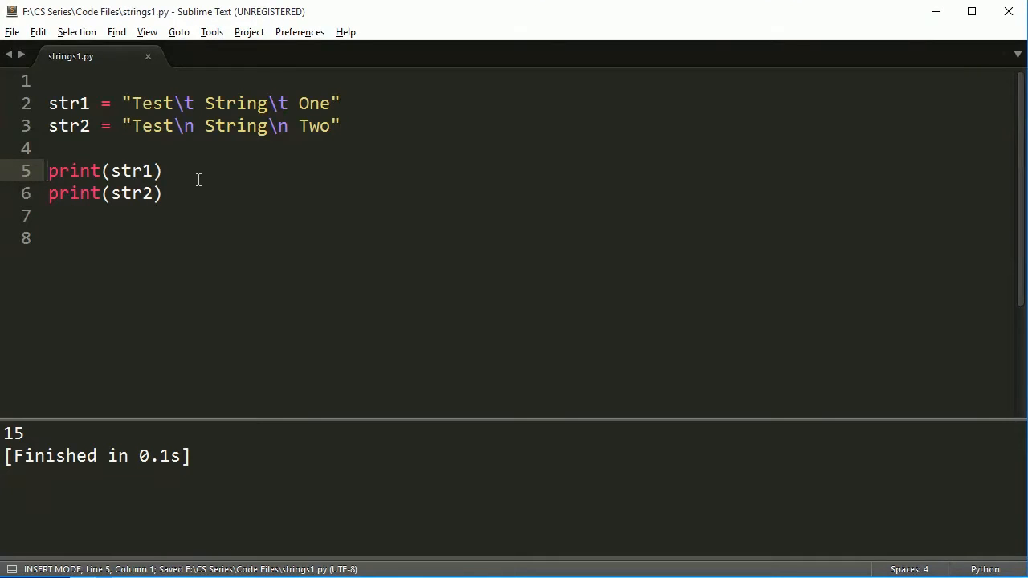
pyautogui.moveTo(212, 176)
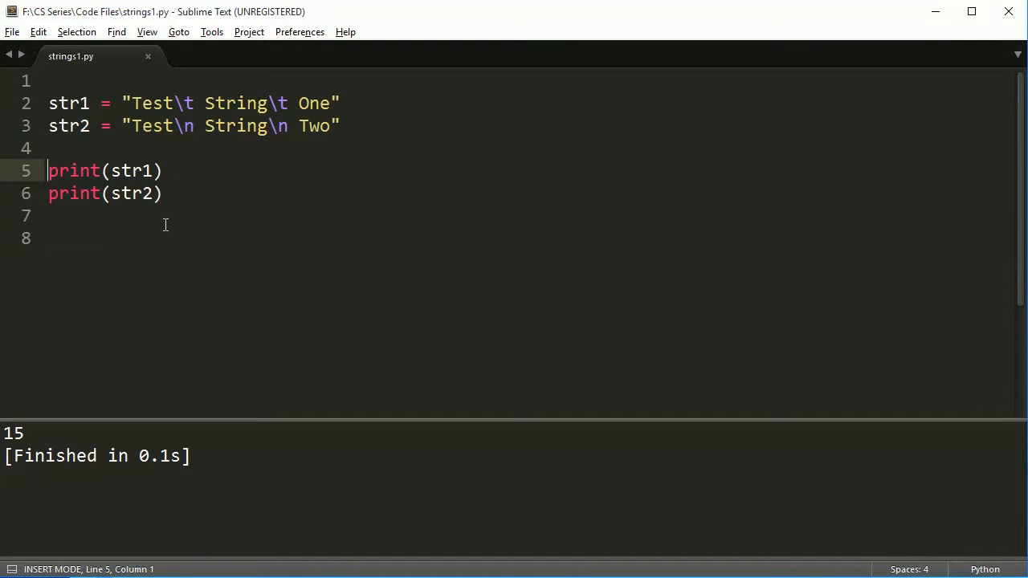
pyautogui.moveTo(161, 219)
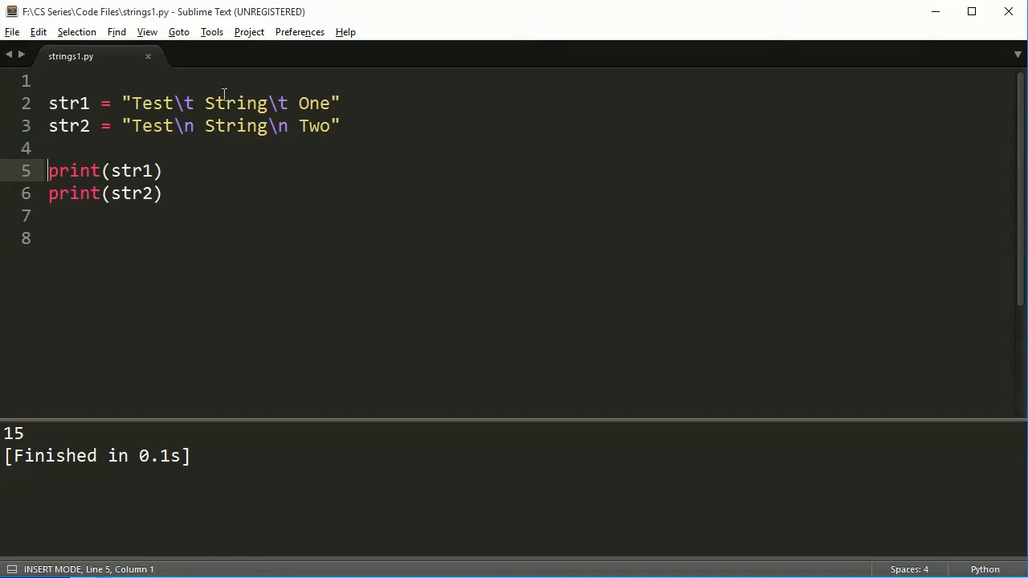
pyautogui.moveTo(241, 135)
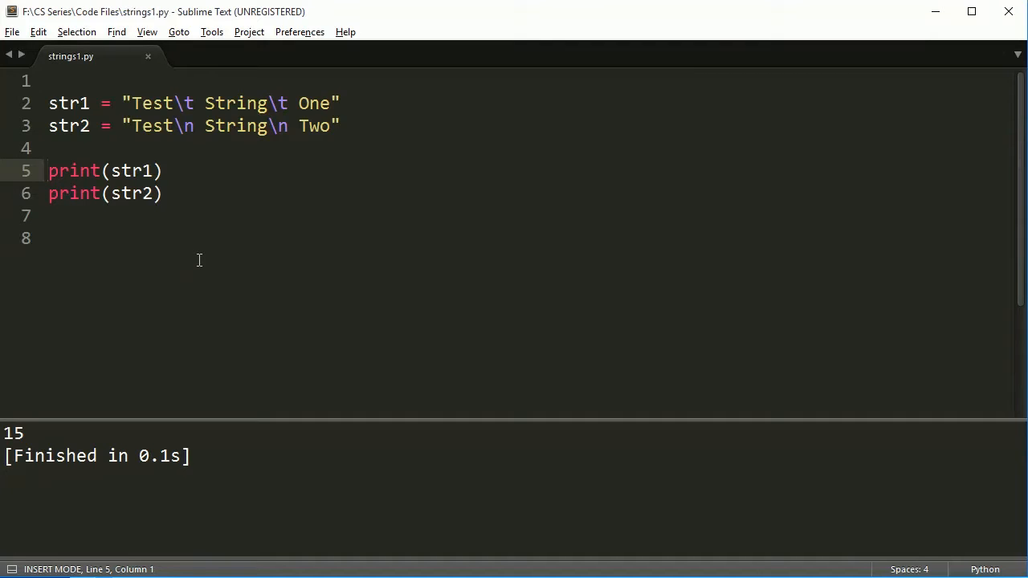
# Save and run to show tabbed and multi-line output, then delete the print(str1) line
pyautogui.press('ctrl+s')
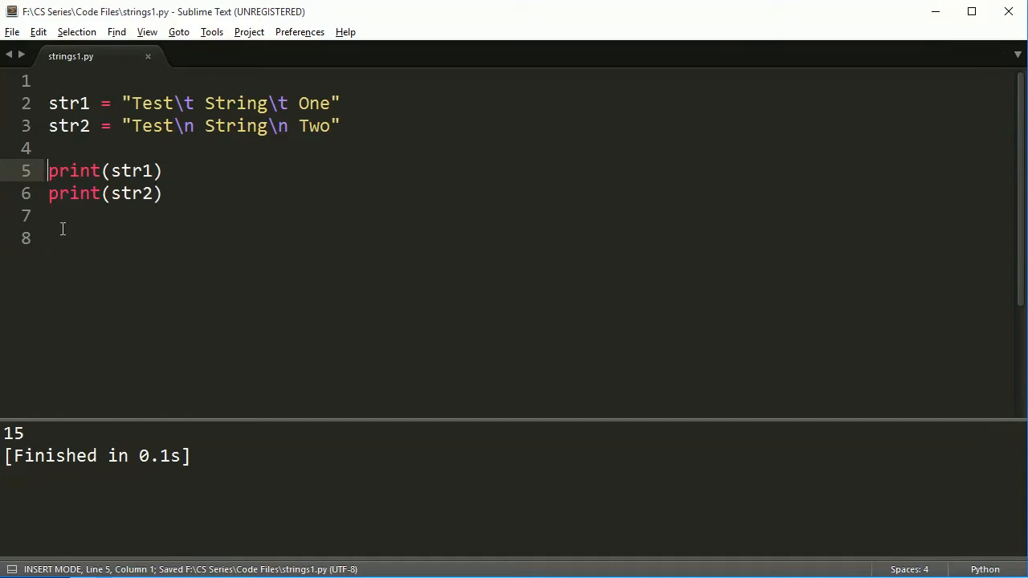
pyautogui.press('ctrl+b')
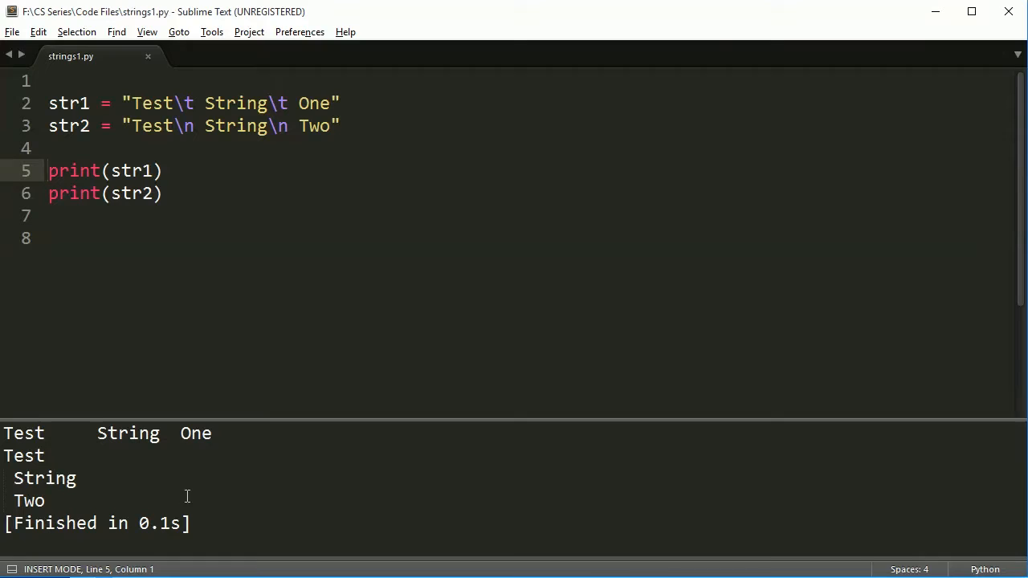
pyautogui.moveTo(54, 427)
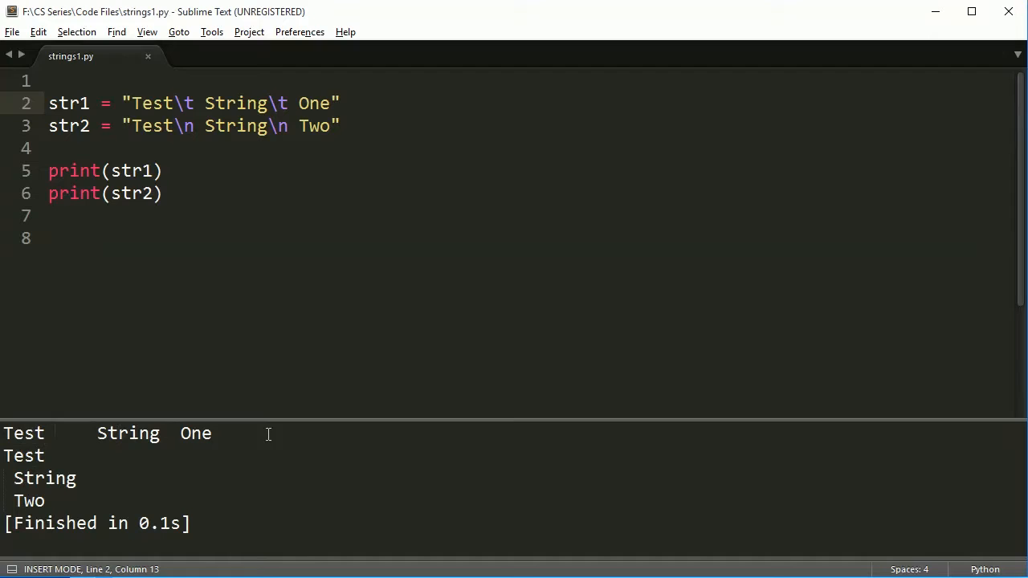
pyautogui.moveTo(93, 434)
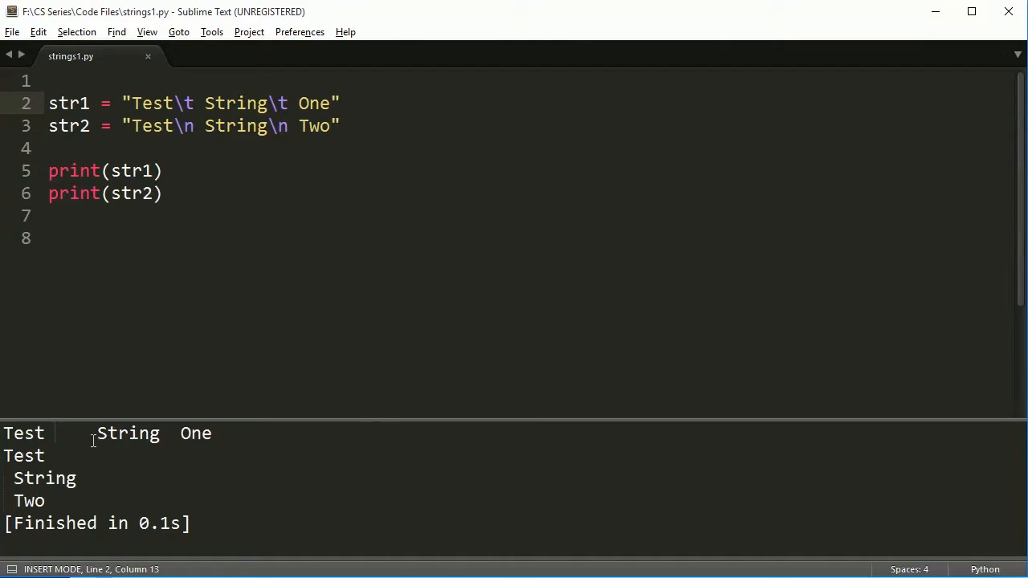
pyautogui.moveTo(309, 437)
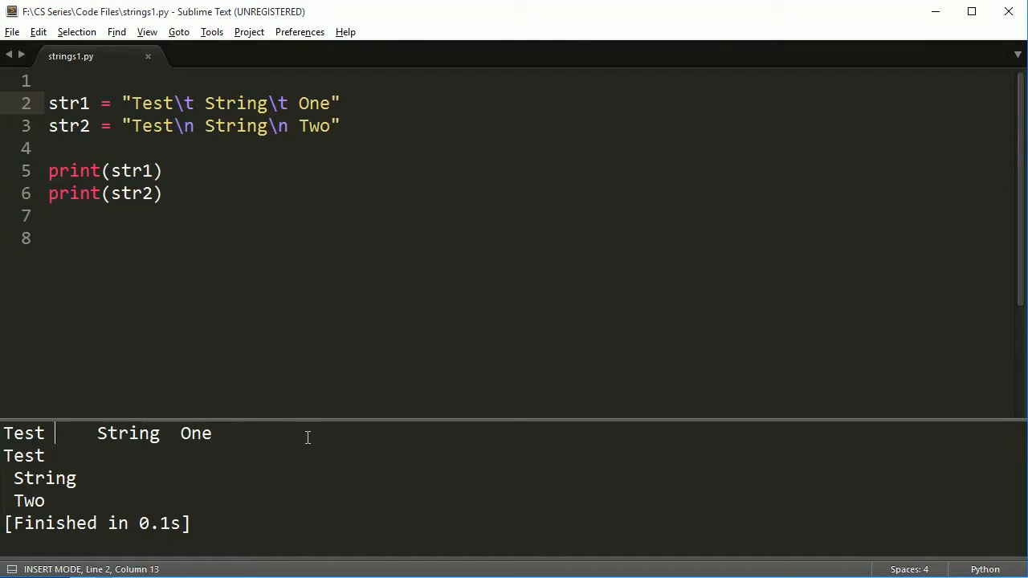
pyautogui.moveTo(125, 458)
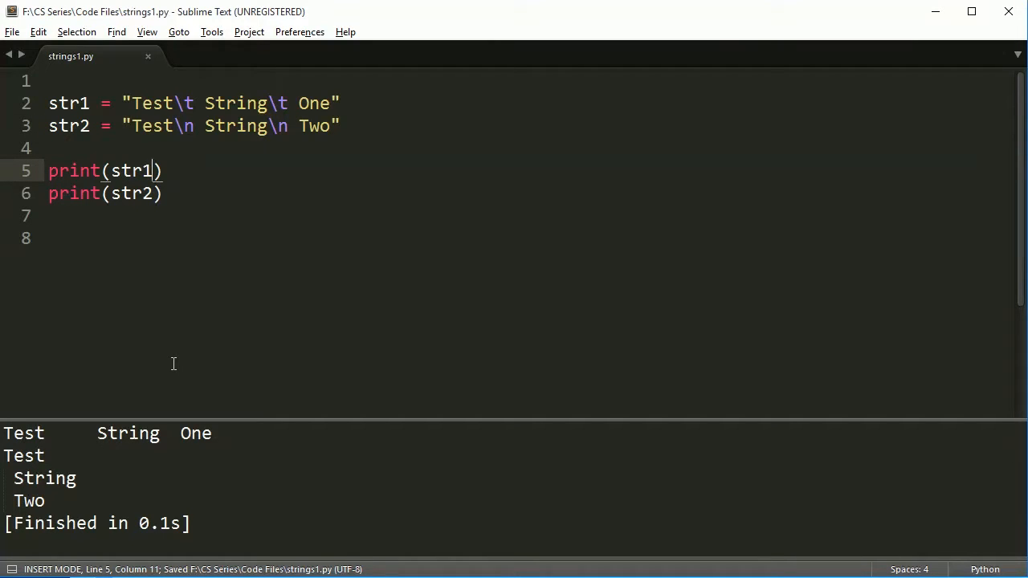
pyautogui.click(161, 192)
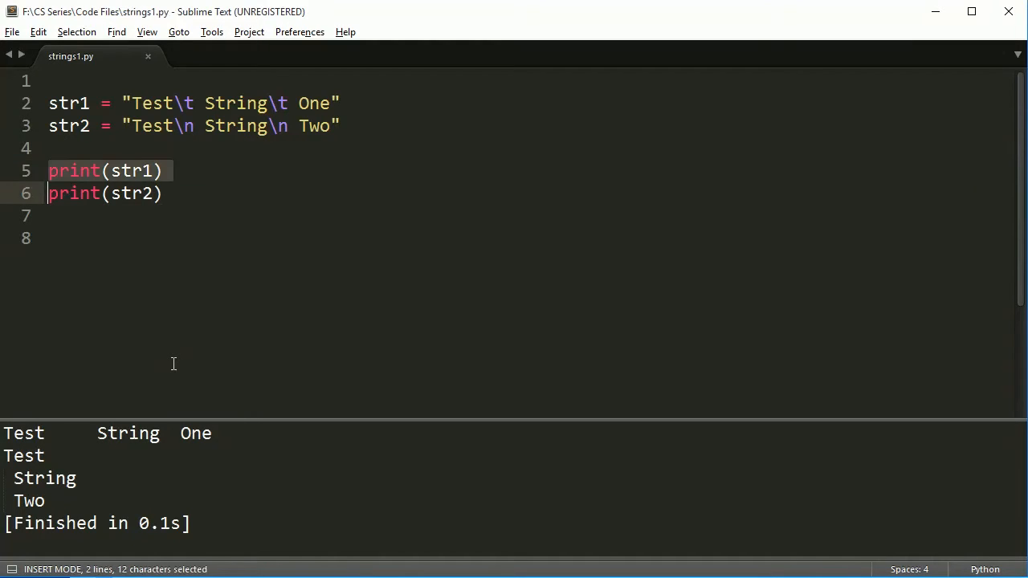
pyautogui.press('Delete')
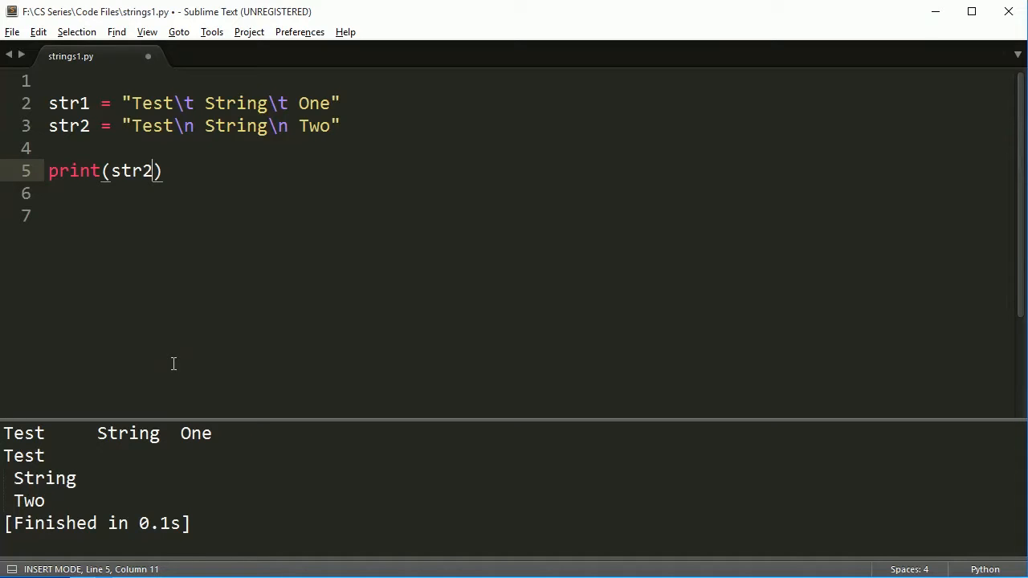
# Print str2[0] and run the script to output the first character
pyautogui.write('[]')
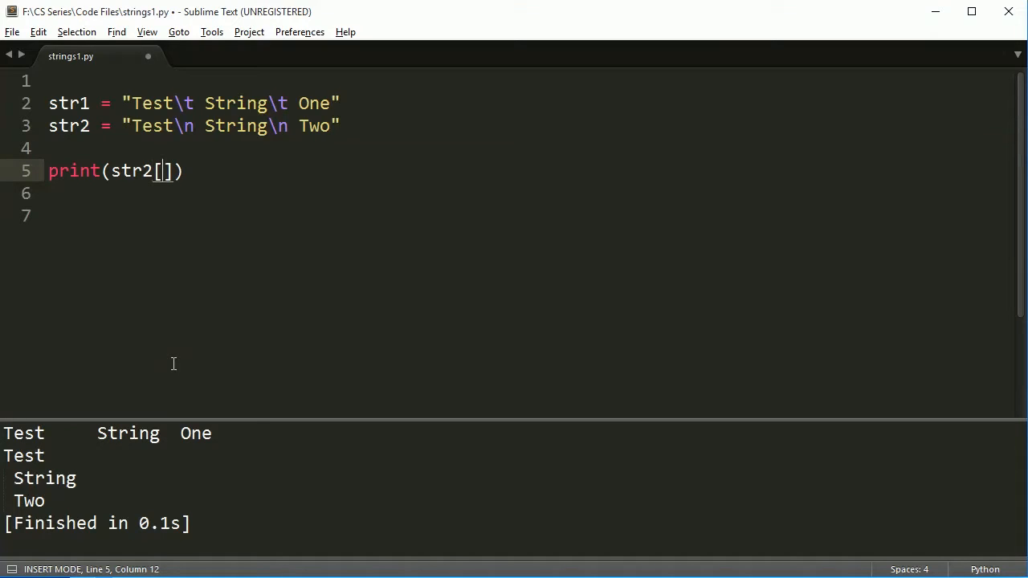
pyautogui.write('0')
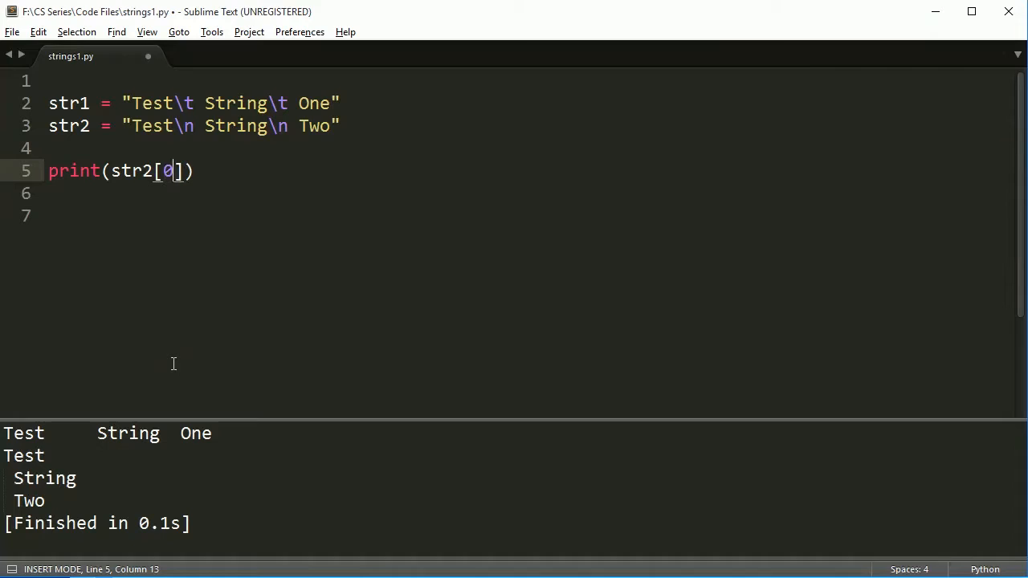
pyautogui.press('ctrl+s')
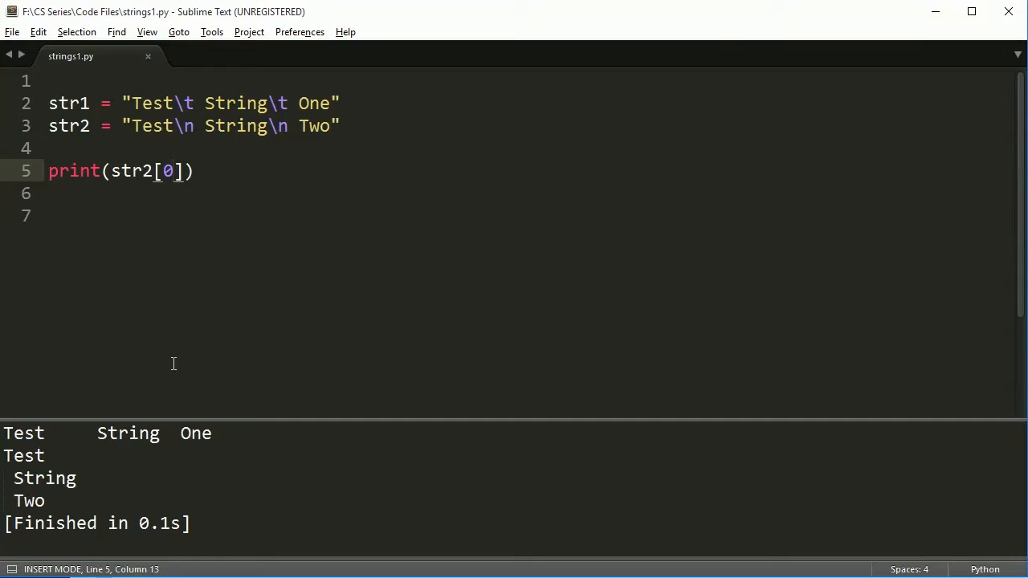
pyautogui.press('ctrl+s')
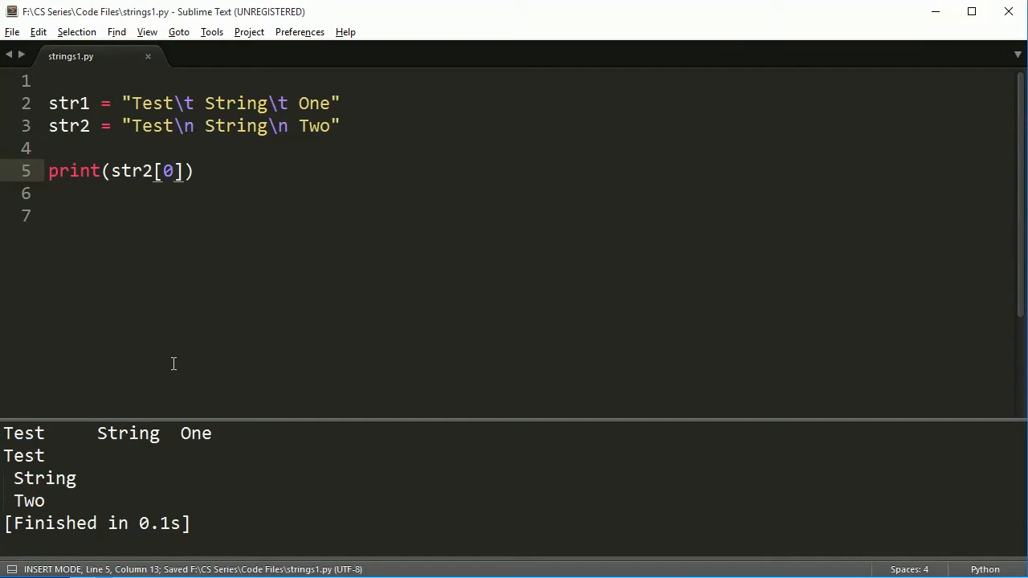
pyautogui.press('ctrl+b')
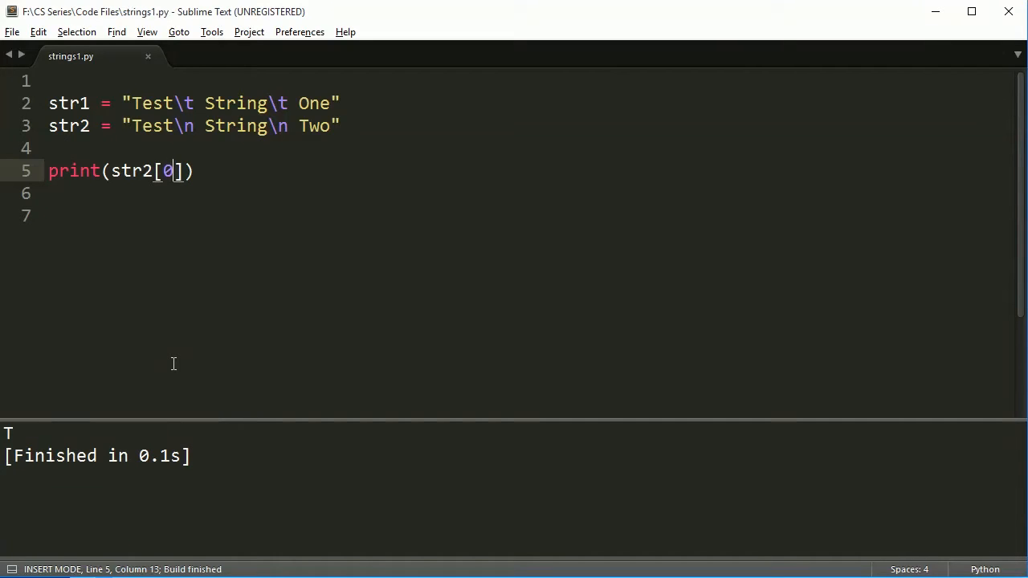
# Try indices 3 and 4 of str2, running to output the blank newline character
pyautogui.press('Backspace')
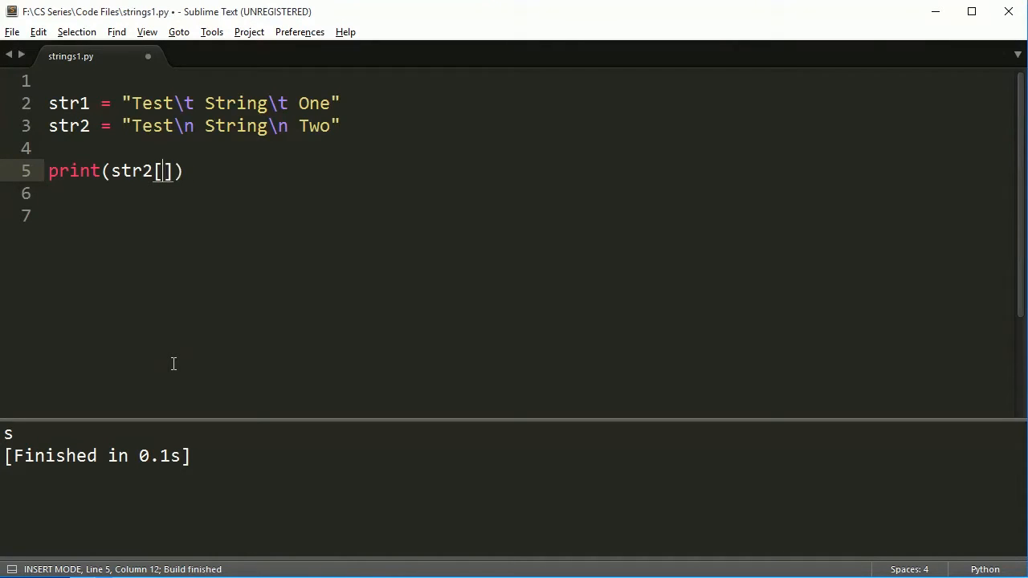
pyautogui.write('3')
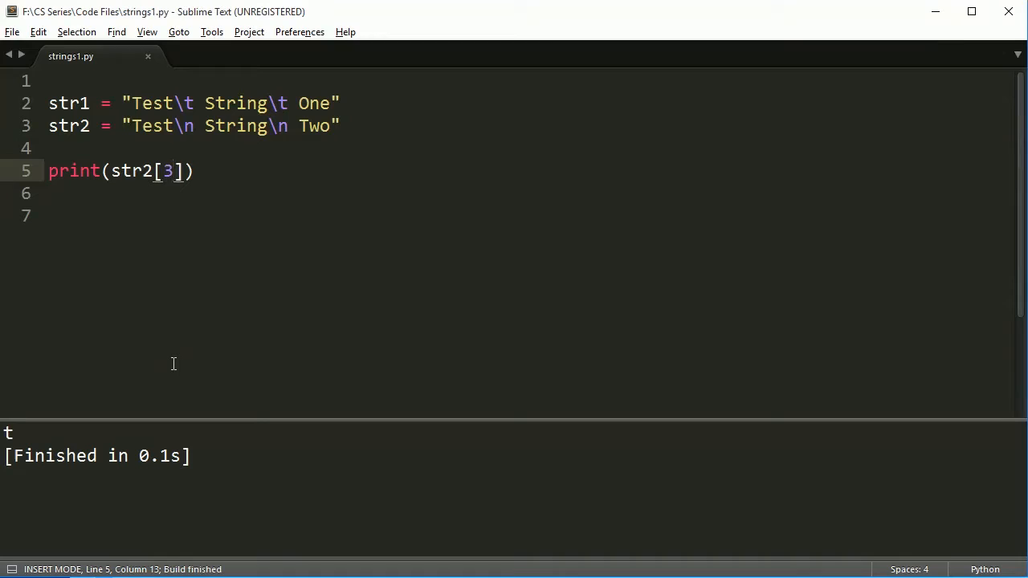
pyautogui.write('4')
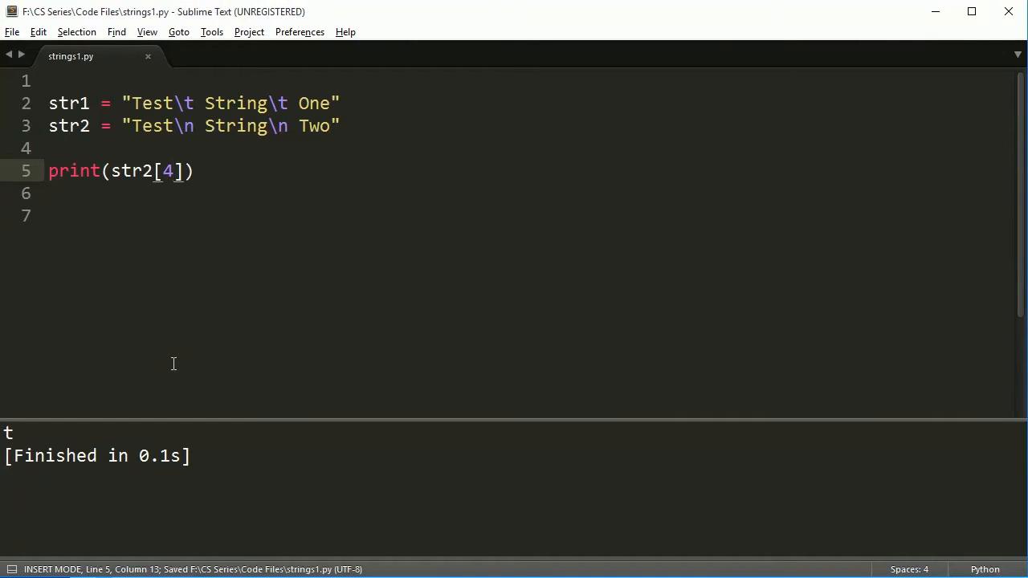
pyautogui.press('ctrl+b')
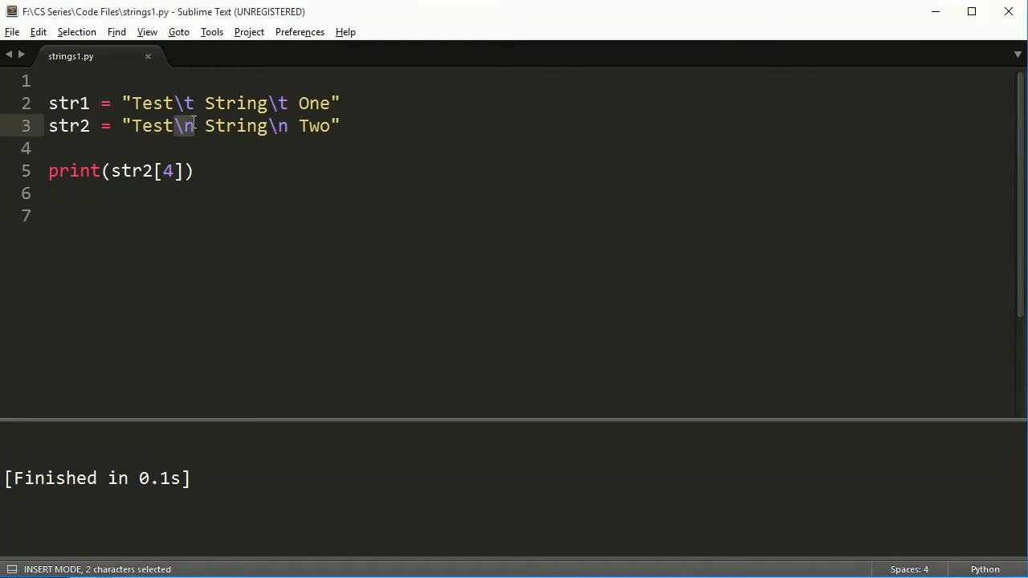
pyautogui.click(190, 125)
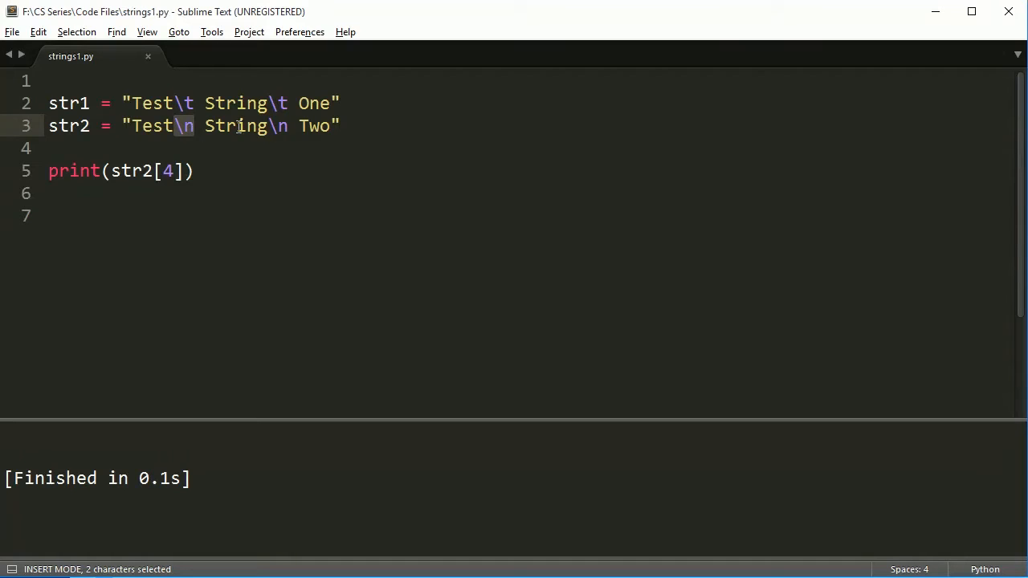
# Rewrite str2 as "Test \'String\' Two" and print str2[5], the quote character
pyautogui.click(268, 125)
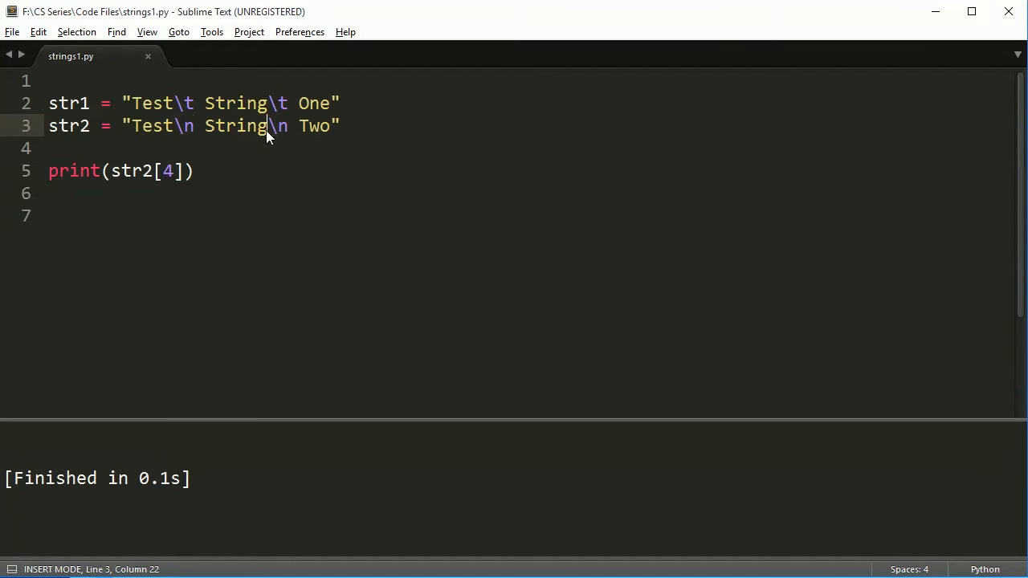
pyautogui.doubleClick(277, 125)
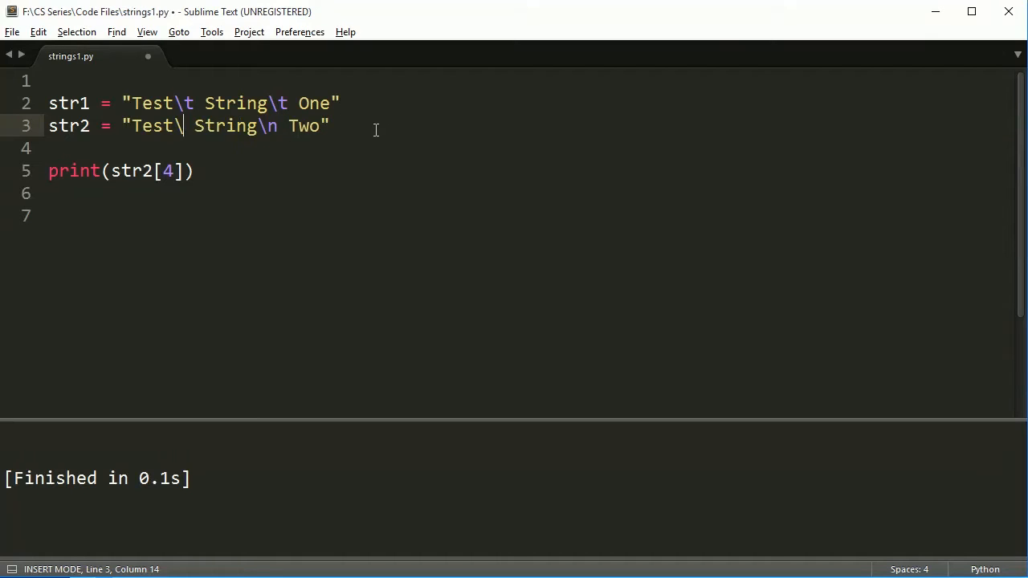
pyautogui.write("'")
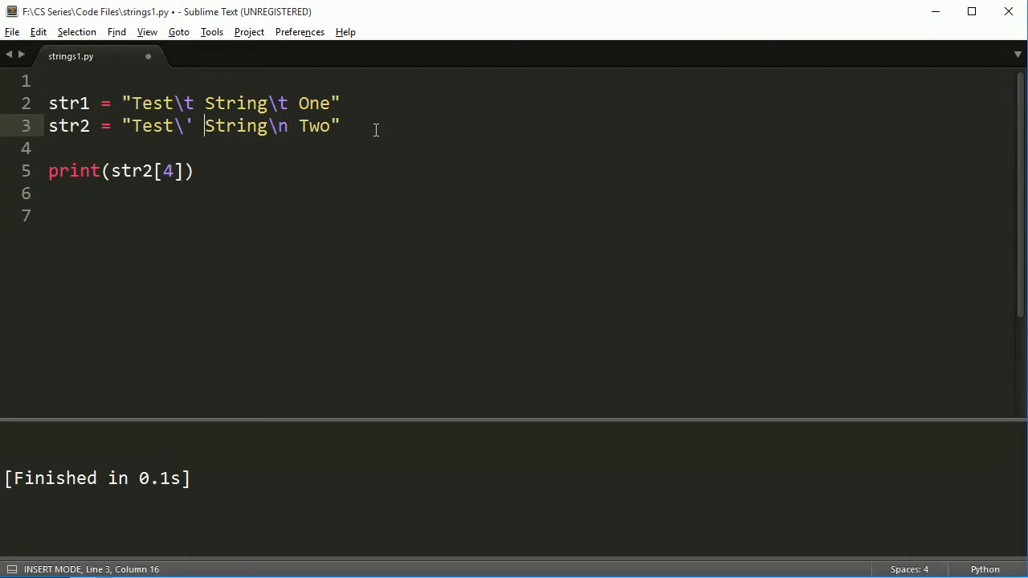
pyautogui.write("\\'")
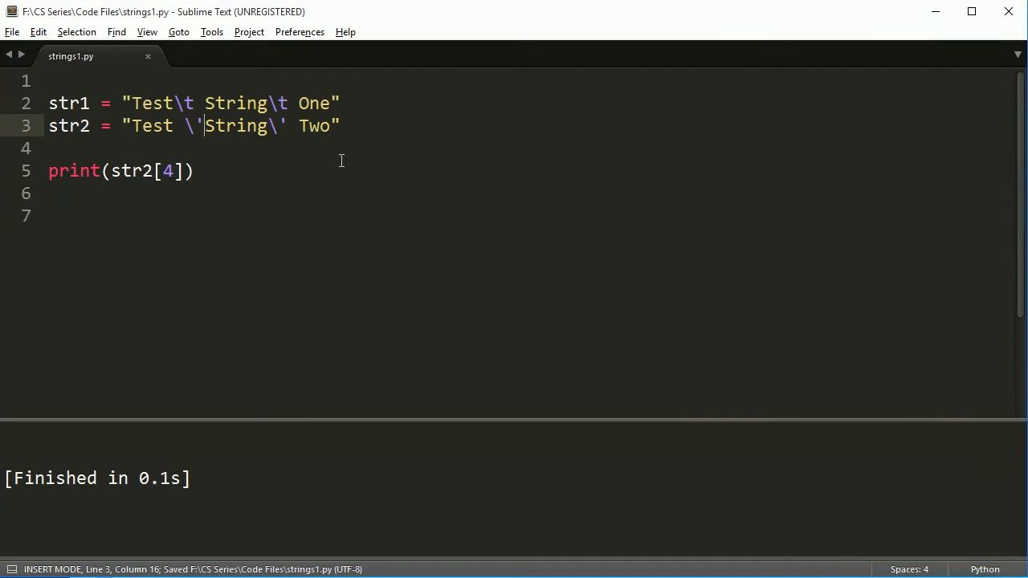
pyautogui.click(170, 171)
pyautogui.write('5')
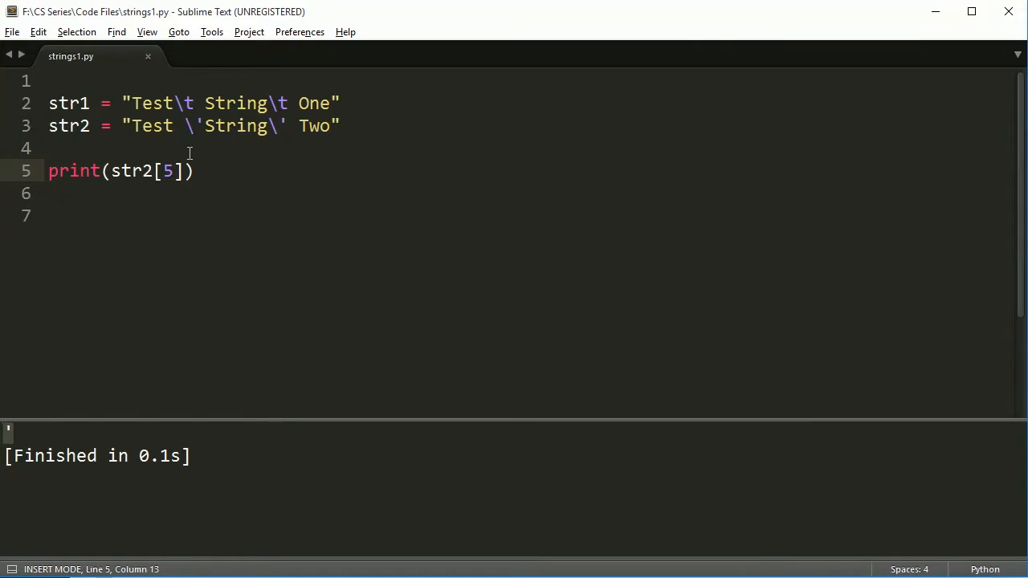
# Write for char in str2: print(char) and run it to list the characters vertically
pyautogui.write('for')
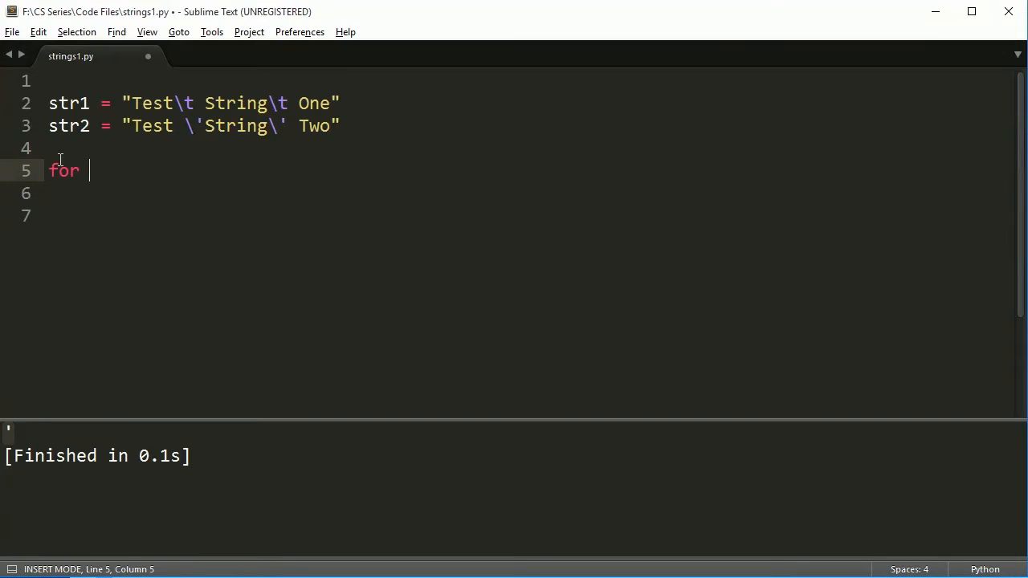
pyautogui.write('chr')
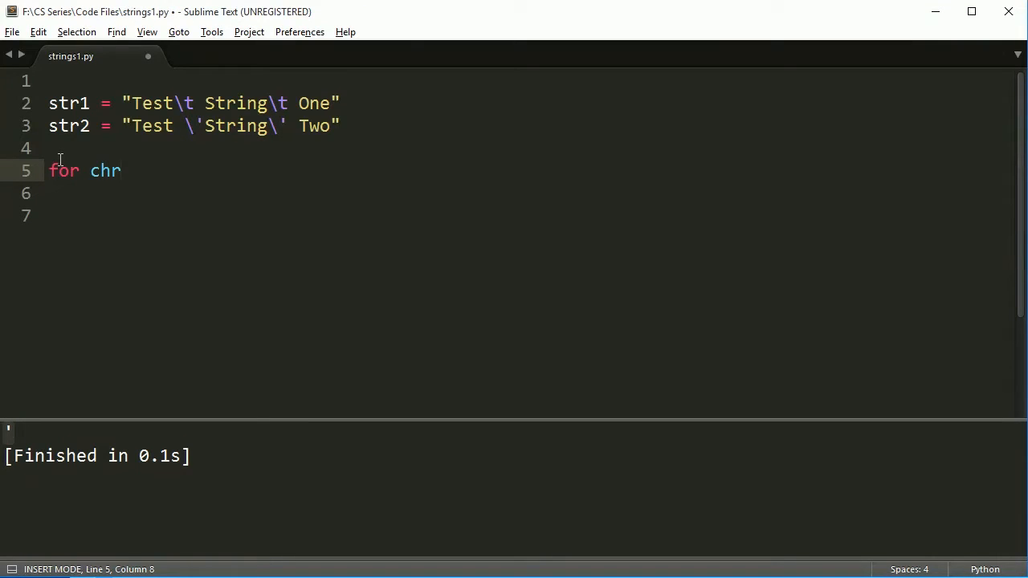
pyautogui.write('char in')
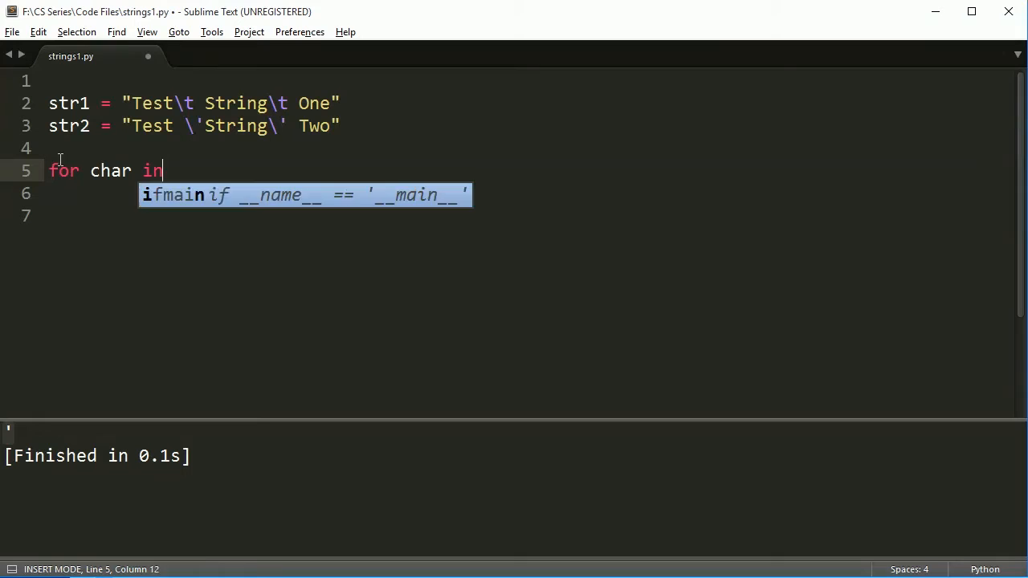
pyautogui.write('str2:')
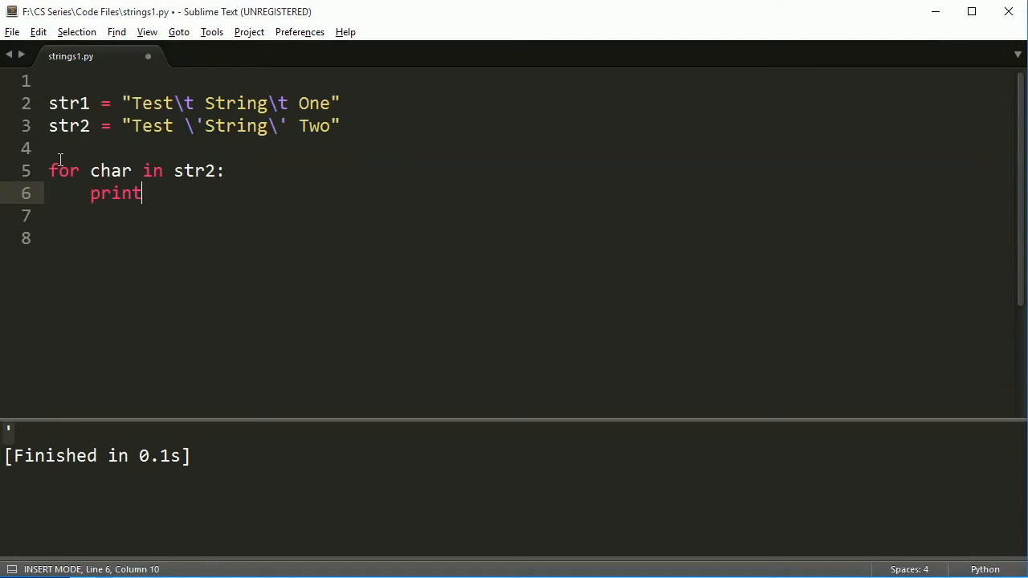
pyautogui.write('(char)')
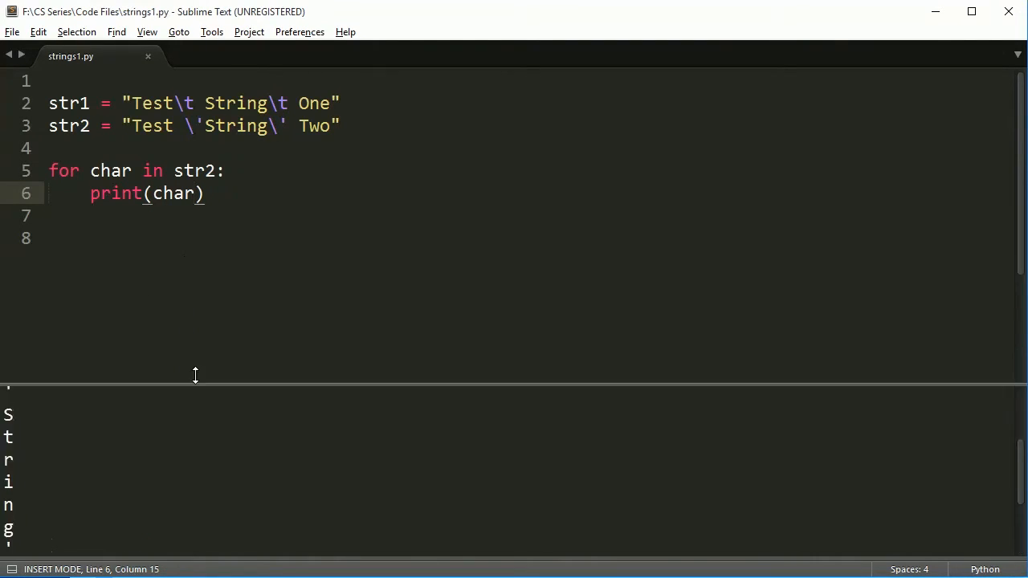
pyautogui.scroll(-3)
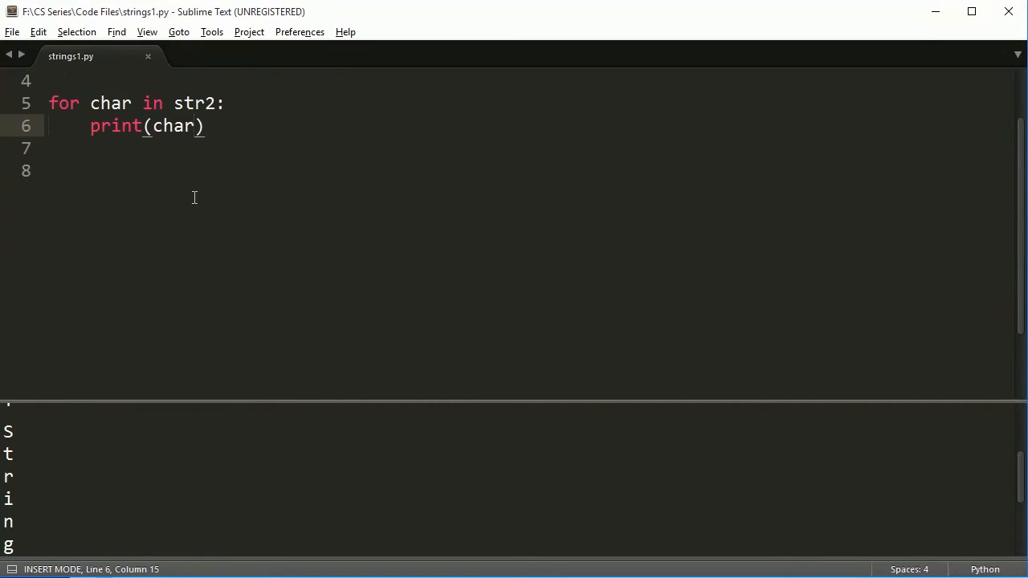
pyautogui.scroll(3)
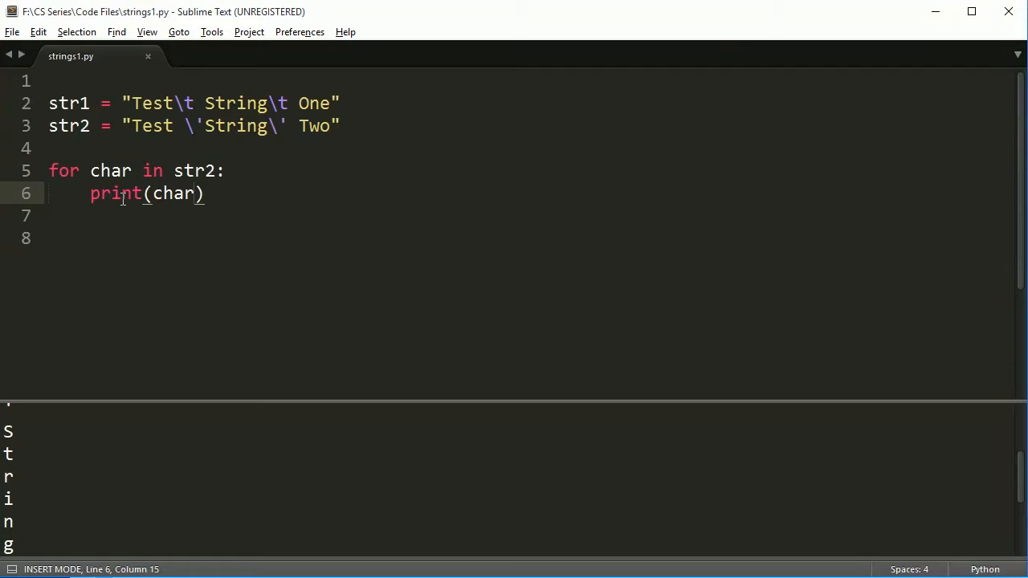
# Rewrite the loop as for i in range(0, len(str2)): print(str2[i]) and run it
pyautogui.doubleClick(109, 170)
pyautogui.write('i')
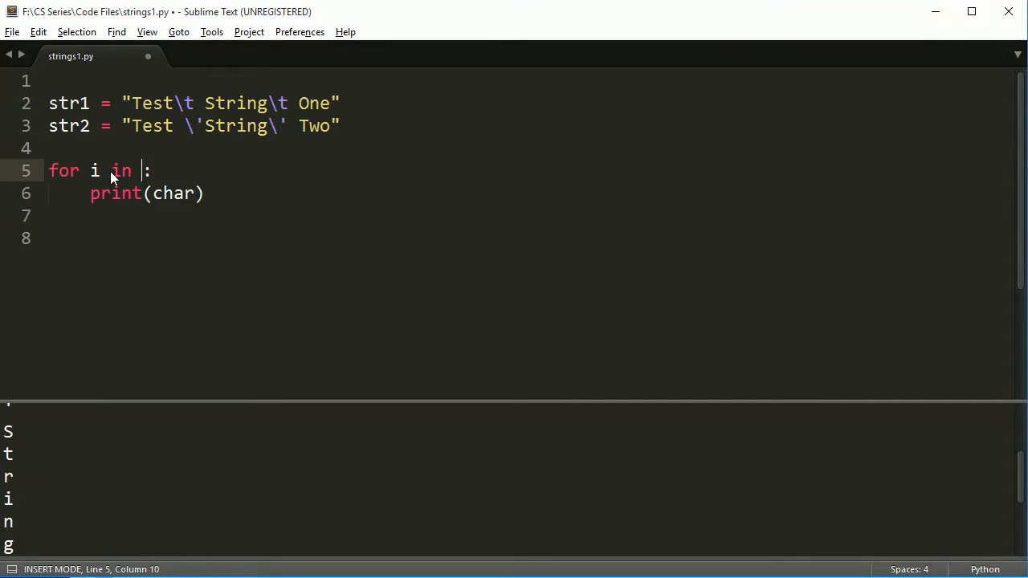
pyautogui.write('range(0, l')
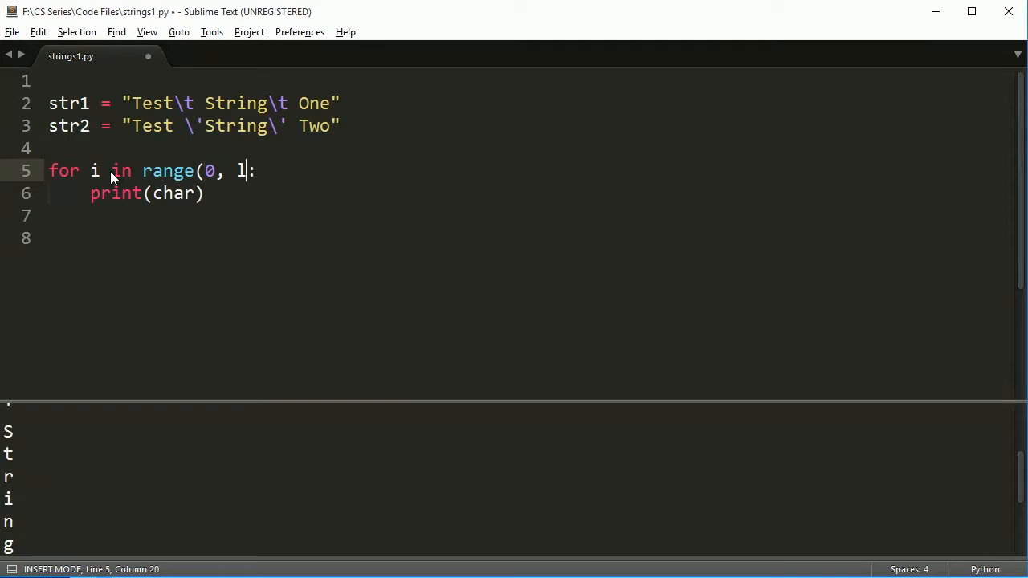
pyautogui.write('en(str2)')
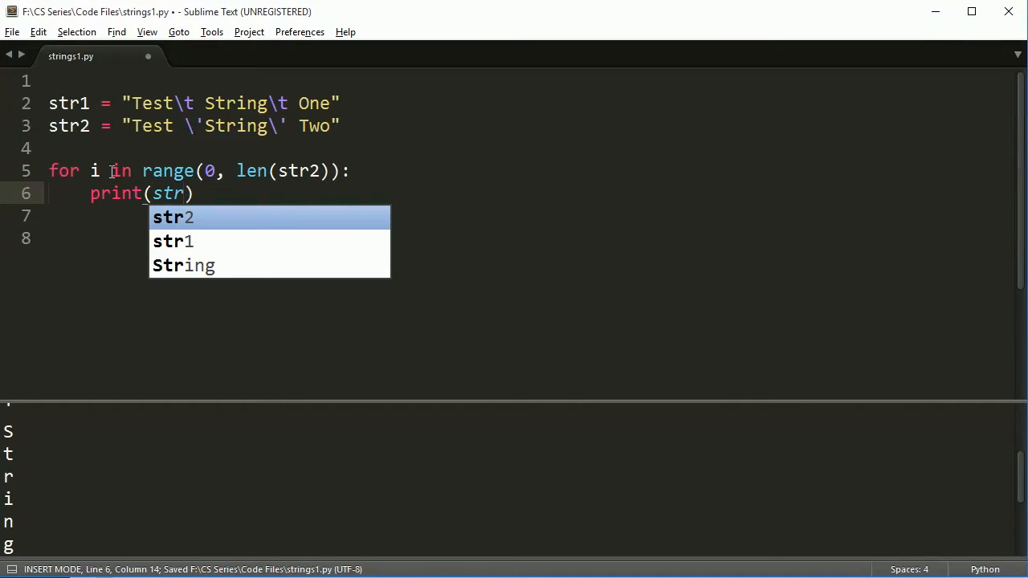
pyautogui.write('2p')
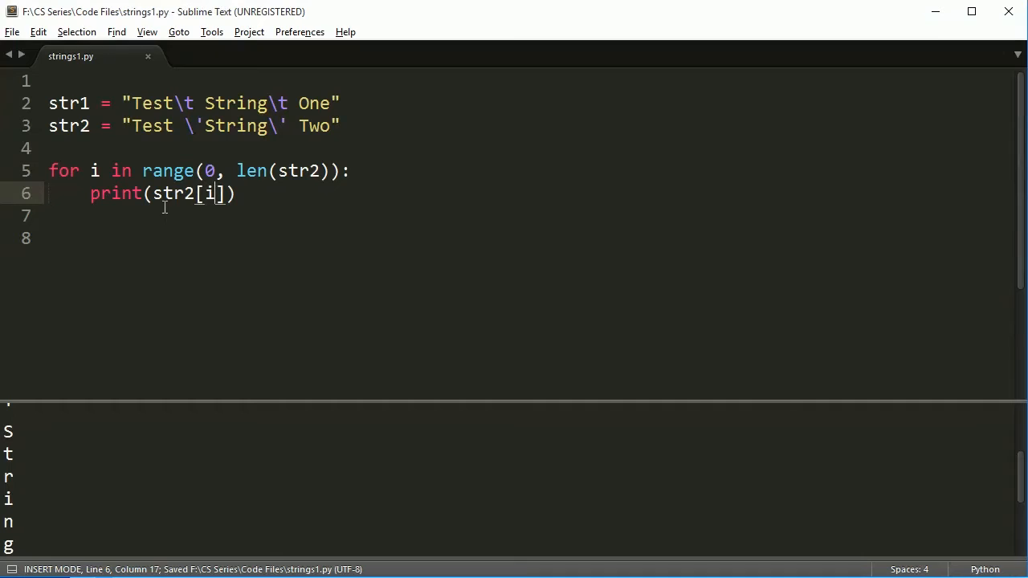
pyautogui.moveTo(199, 212)
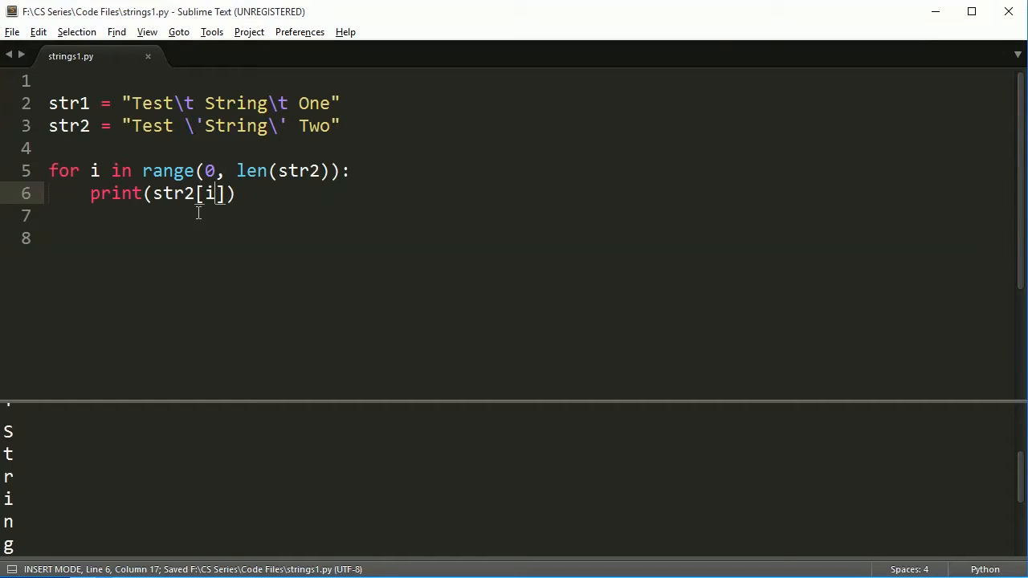
pyautogui.doubleClick(250, 170)
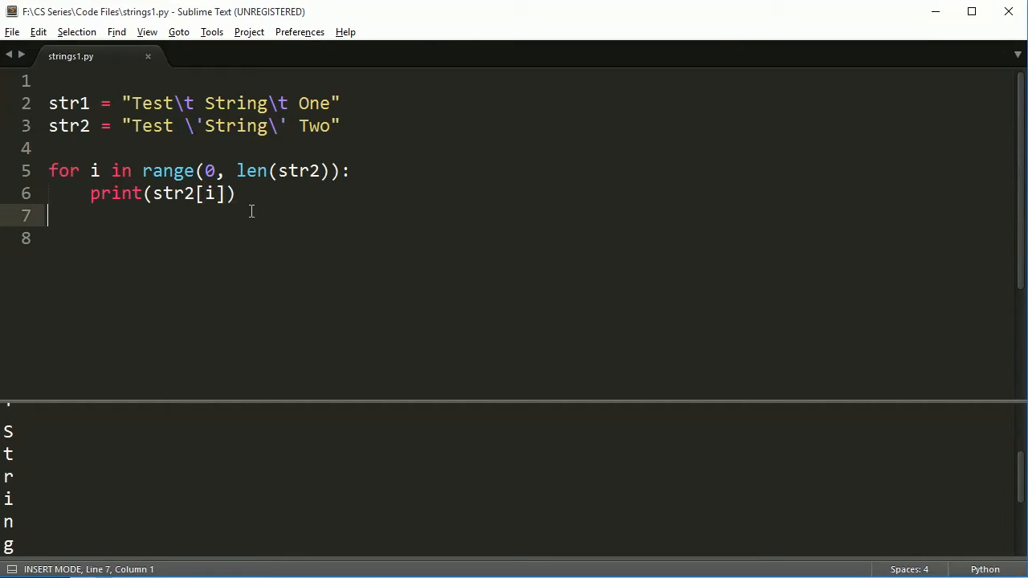
pyautogui.press('ctrl+s')
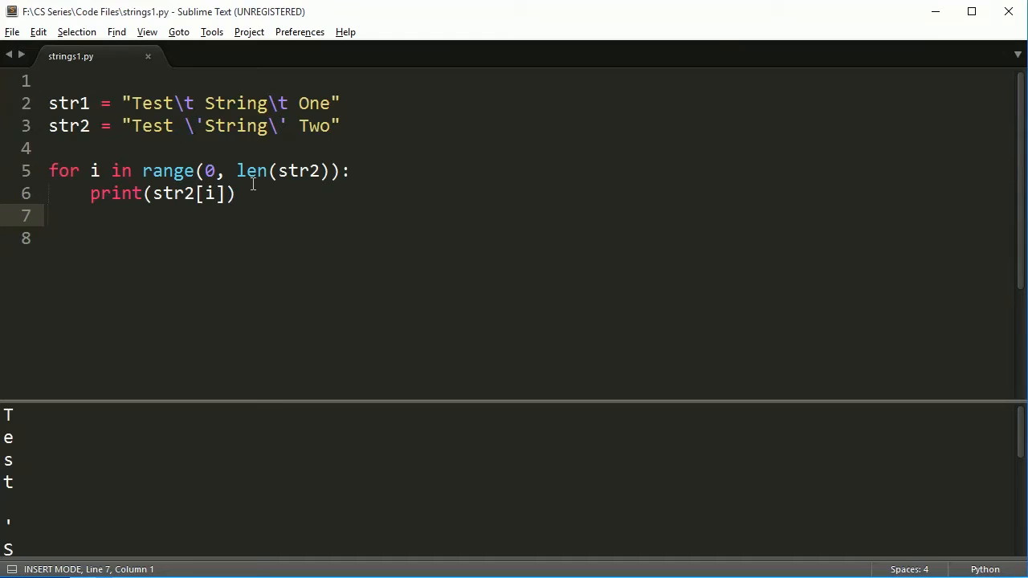
pyautogui.moveTo(257, 294)
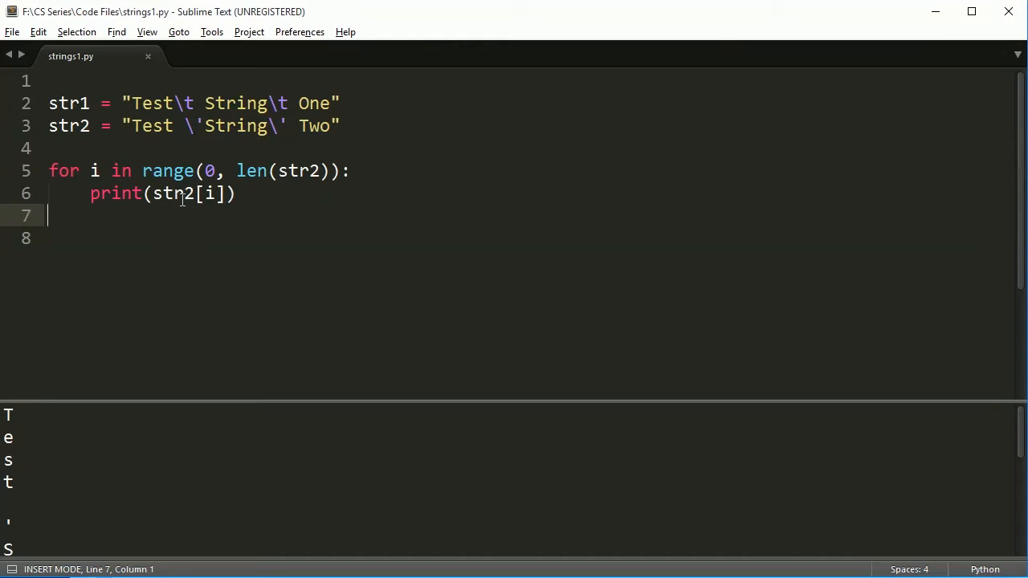
pyautogui.moveTo(103, 185)
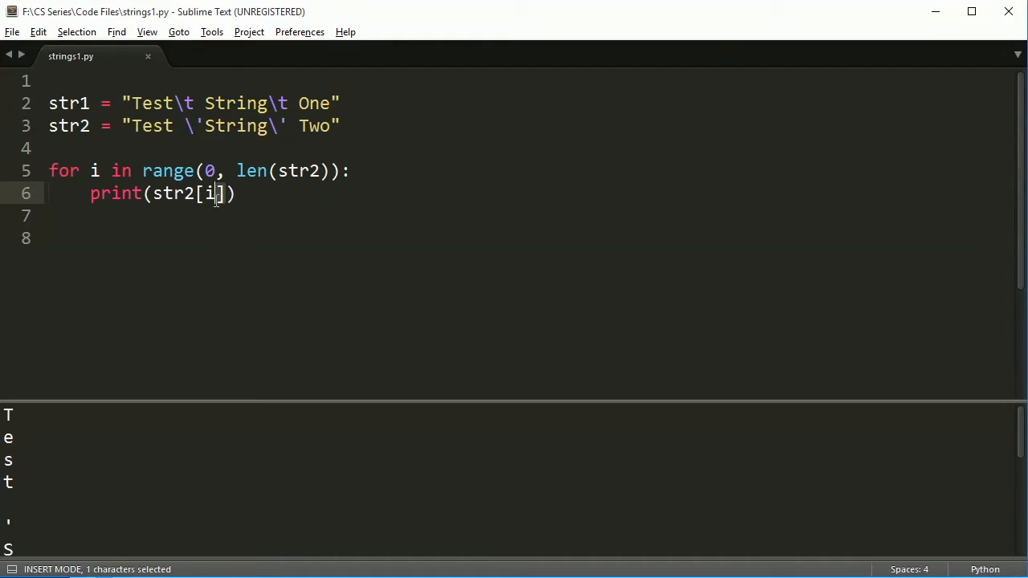
# Remove the loop lines, leaving only the two test strings
pyautogui.doubleClick(207, 193)
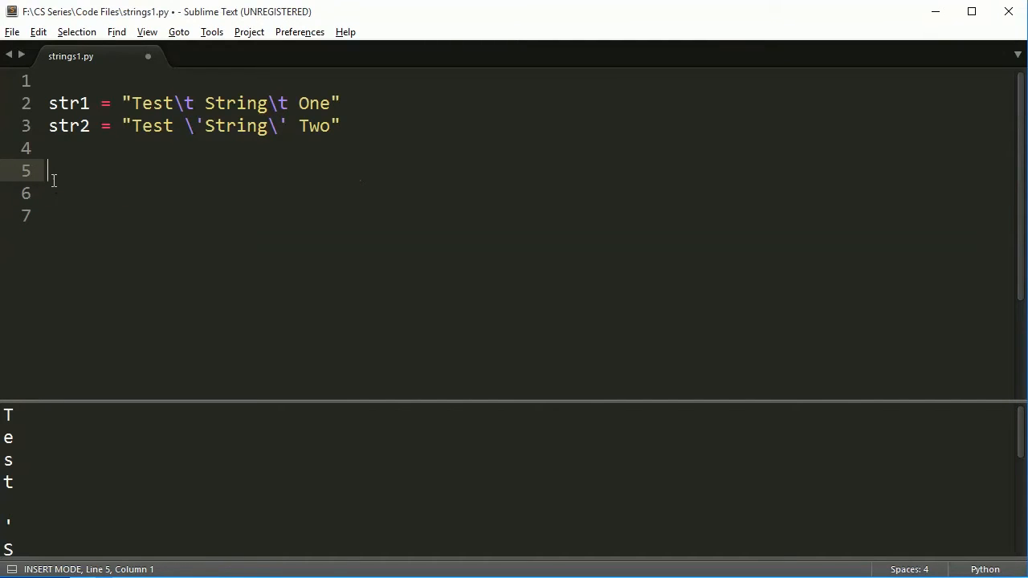
# Note in / not in, define lst1 = [4, 5, 6] and print 4 in lst1
pyautogui.write('in or')
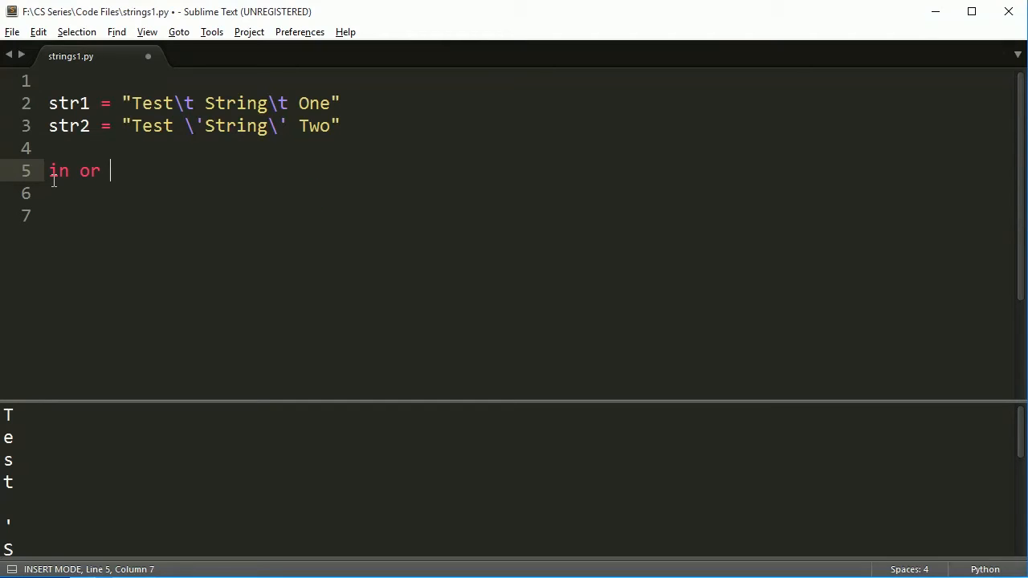
pyautogui.write('not in')
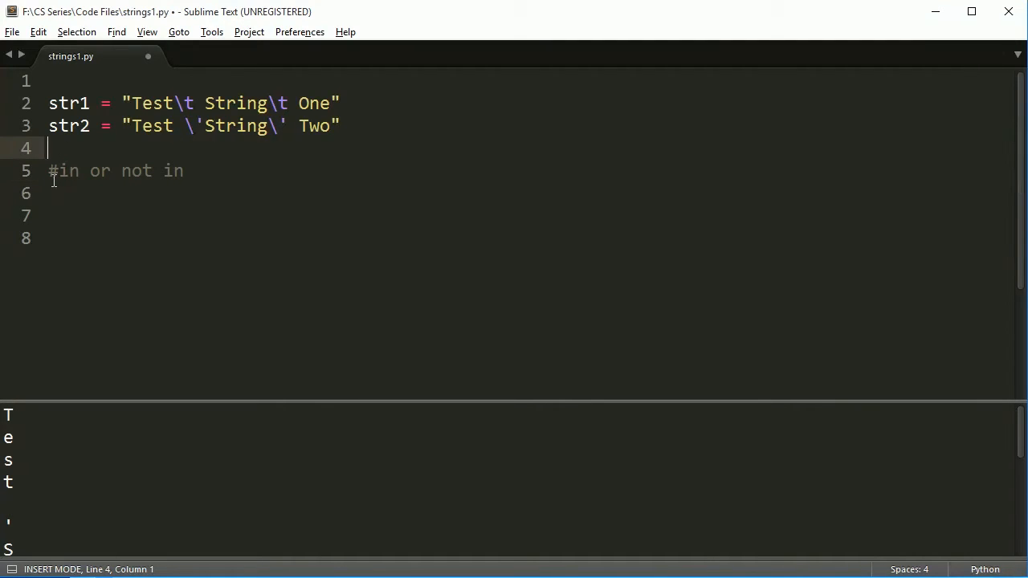
pyautogui.write('lst1 = []')
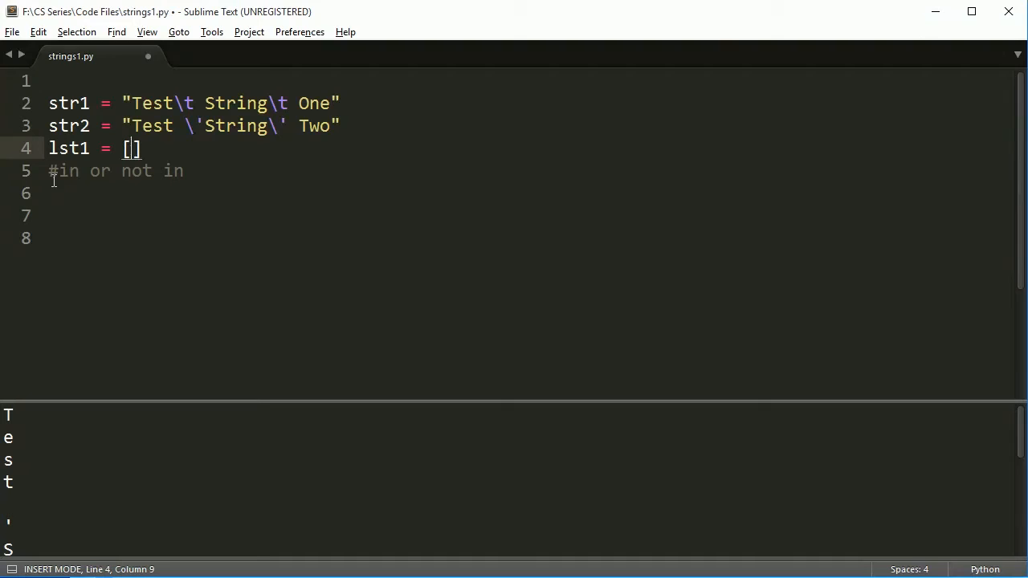
pyautogui.write('4, 5, 6')
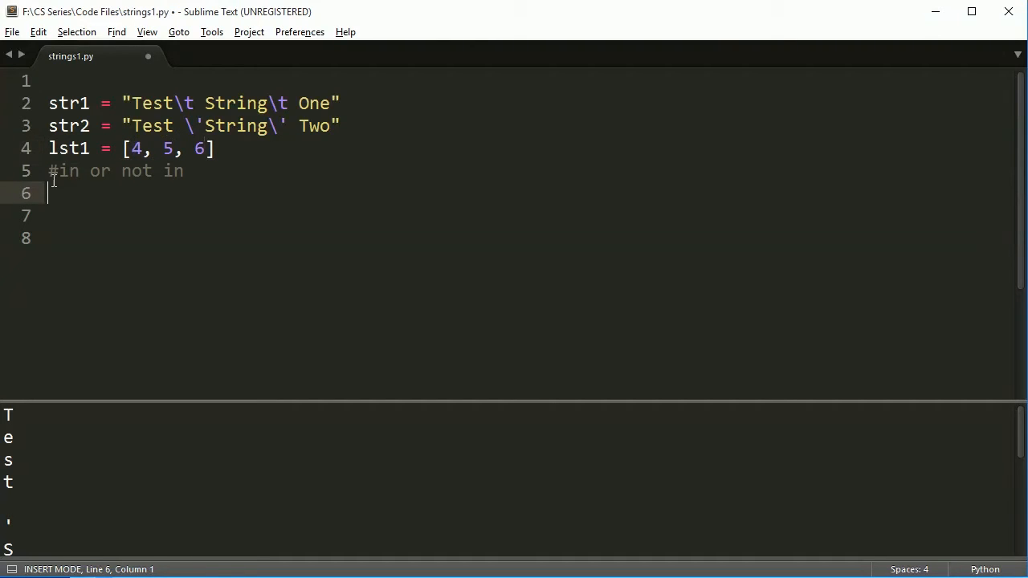
pyautogui.write('print(')
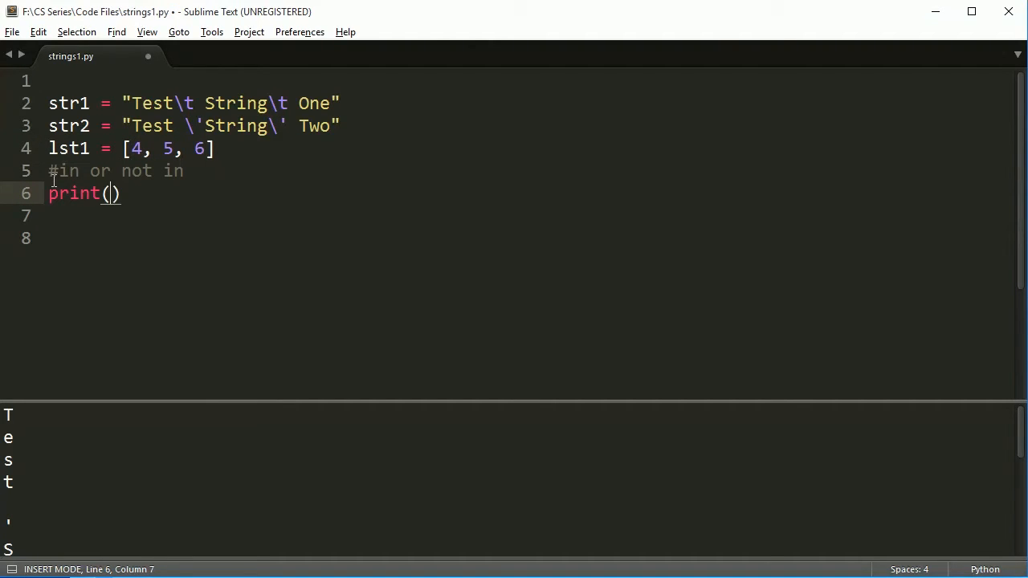
pyautogui.write('4 in lst1')
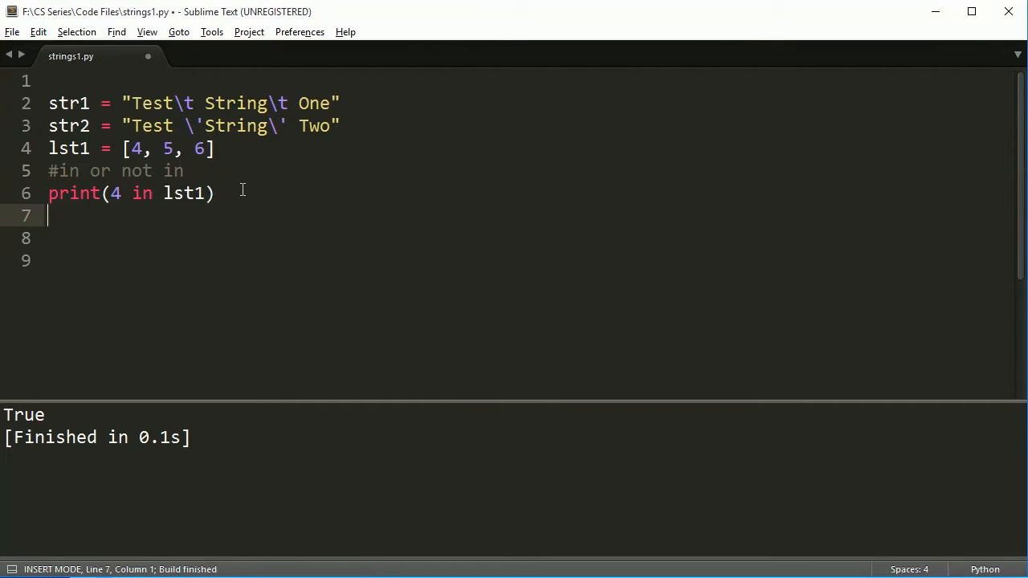
# Add print('Test' in str1) and run the script so the output shows True twice
pyautogui.write('print()')
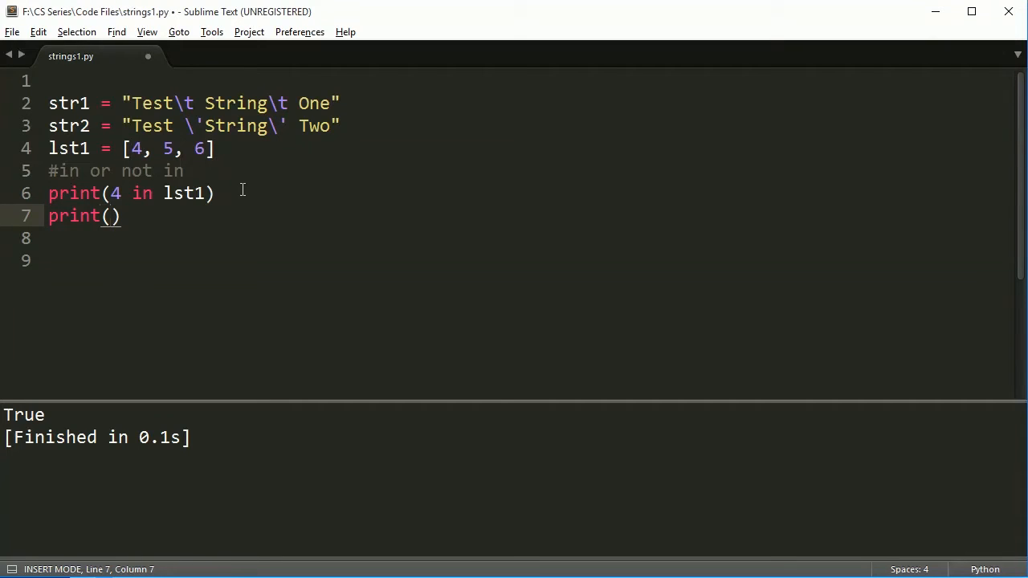
pyautogui.write("''")
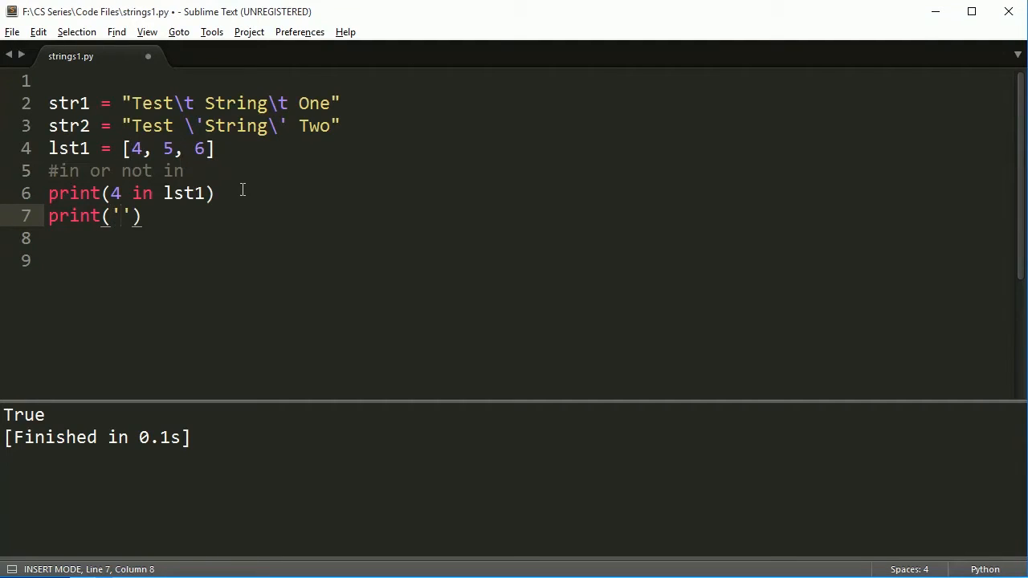
pyautogui.write('Test')
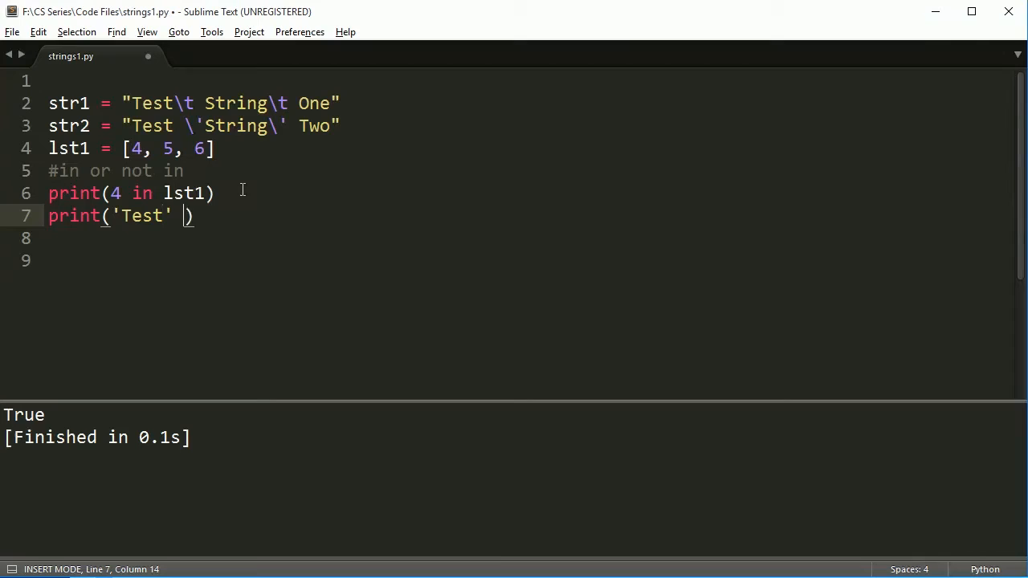
pyautogui.write('in')
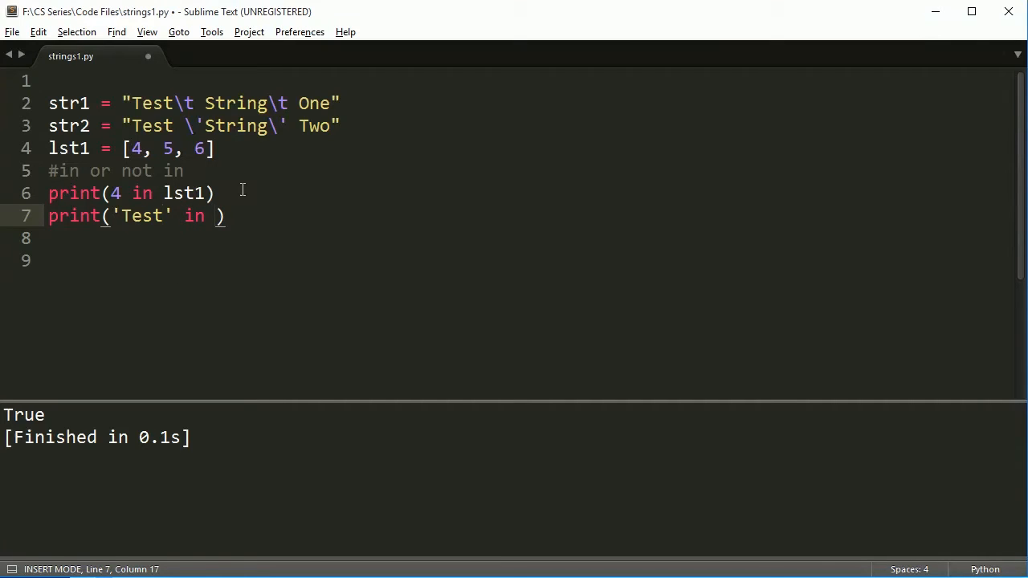
pyautogui.write('str1')
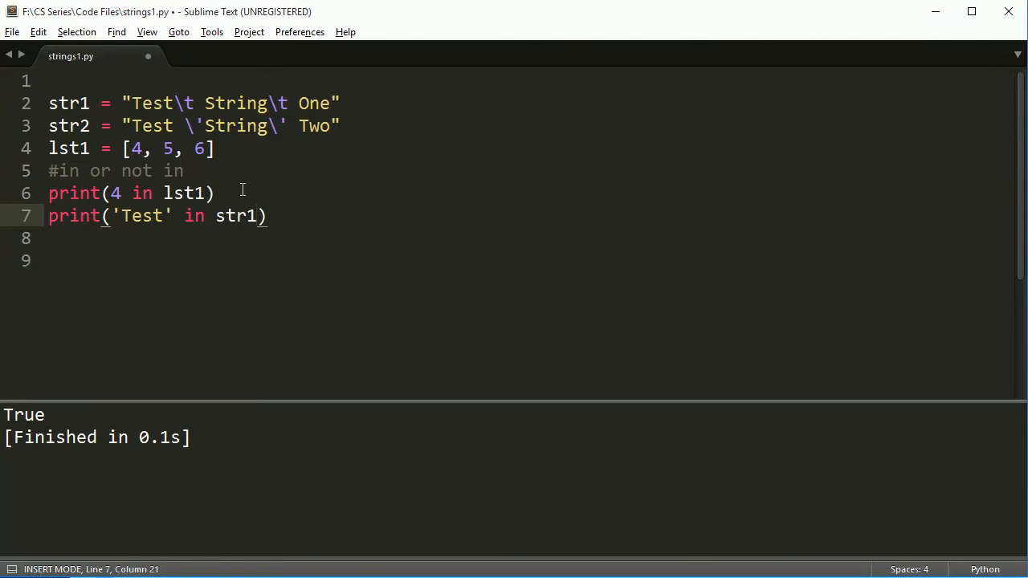
pyautogui.press('ctrl+b')
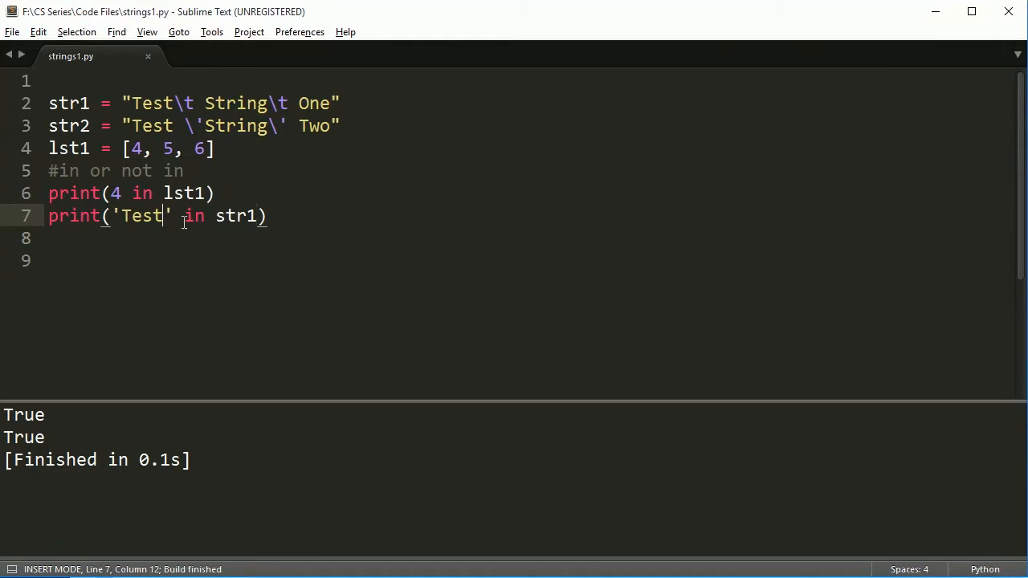
# Change the check to print('Test\t 5' not in str1) and run it, printing True True
pyautogui.write('\\t')
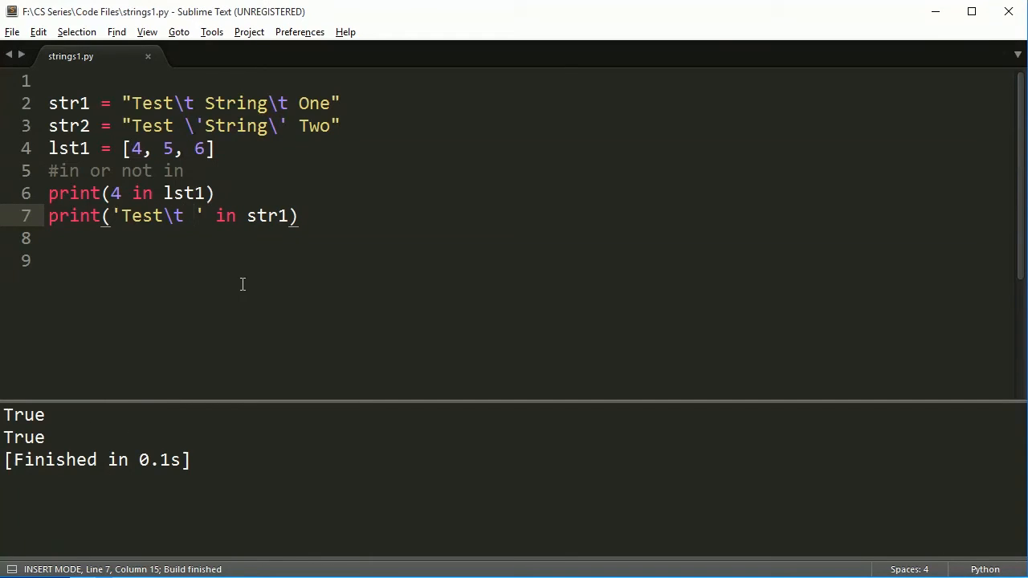
pyautogui.write('5')
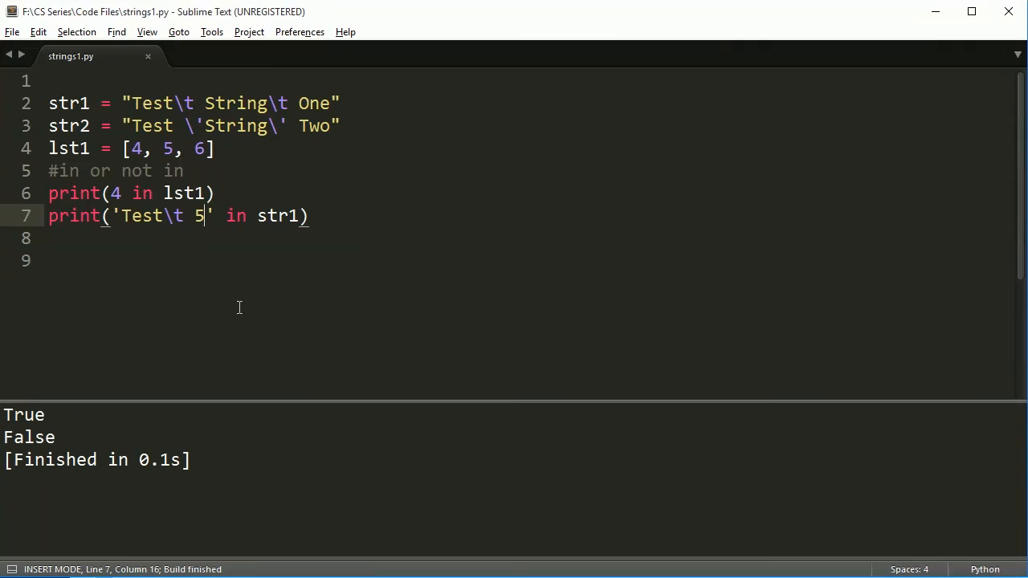
pyautogui.moveTo(281, 225)
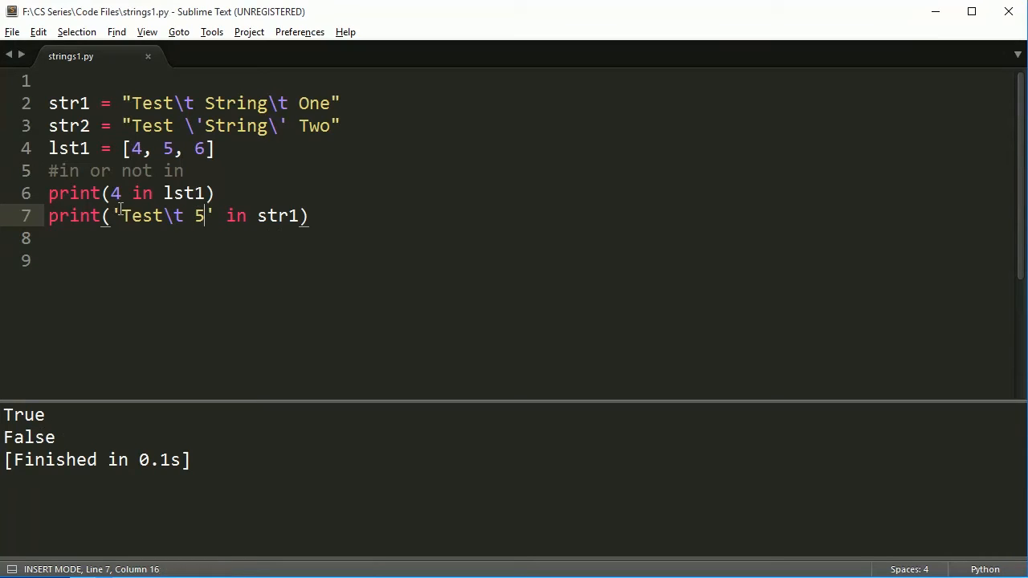
pyautogui.moveTo(119, 216); pyautogui.dragTo(206, 215)
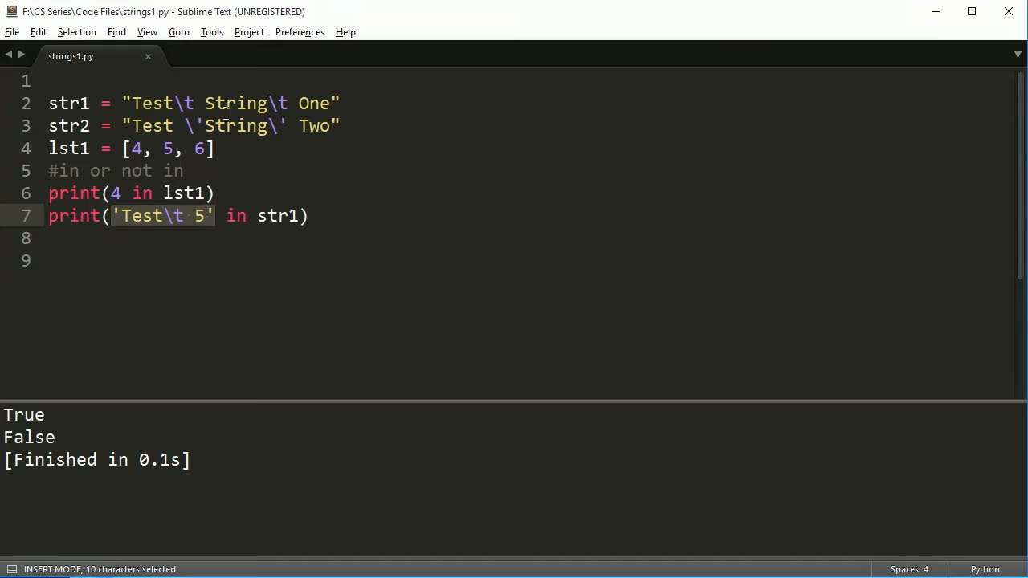
pyautogui.click(228, 215)
pyautogui.write('not ')
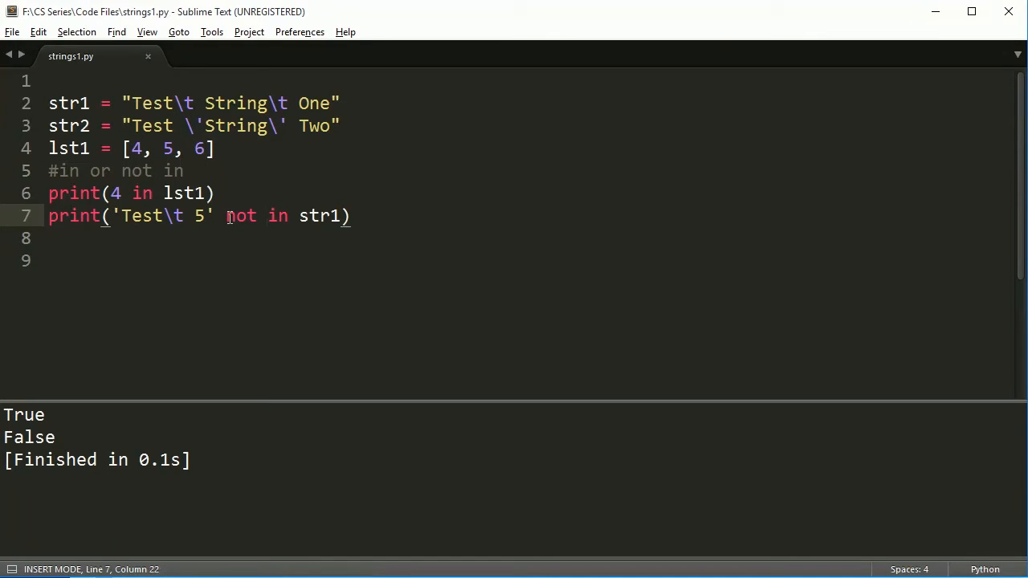
pyautogui.press('ctrl+b')
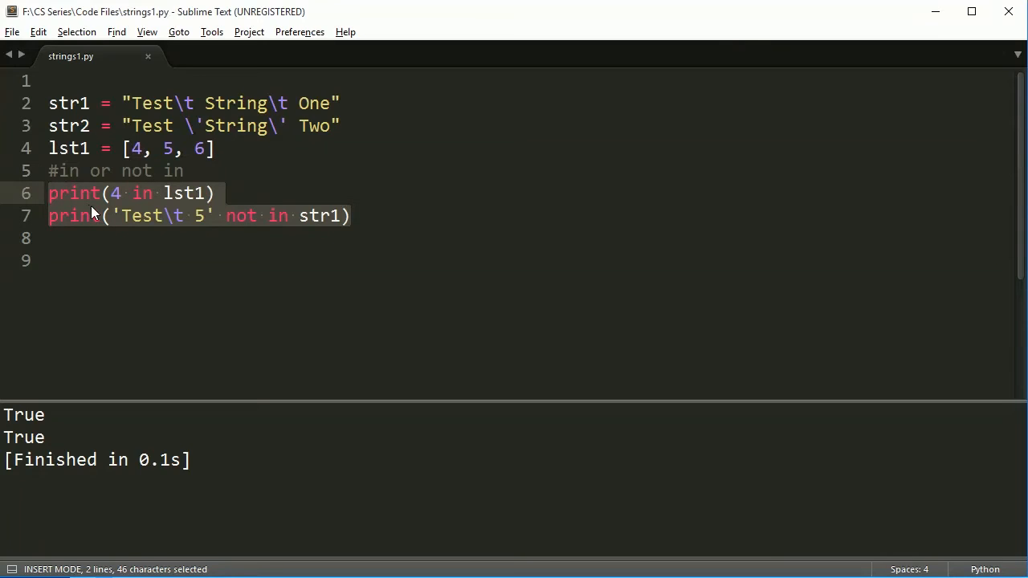
pyautogui.moveTo(129, 217)
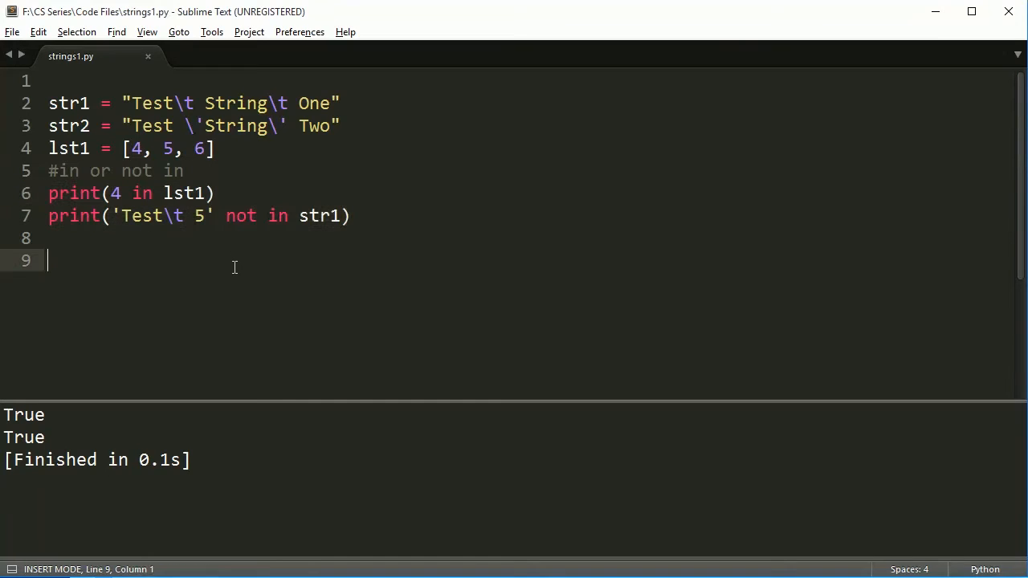
# Add the comment line '#String manipulation' on line 9 below the print statements
pyautogui.write('#String')
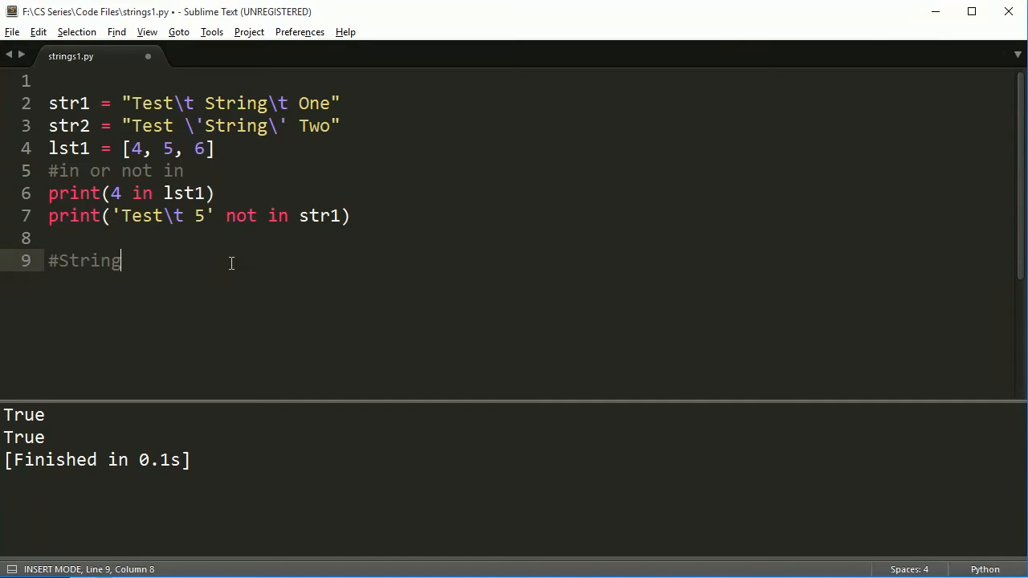
pyautogui.write('manipulati')
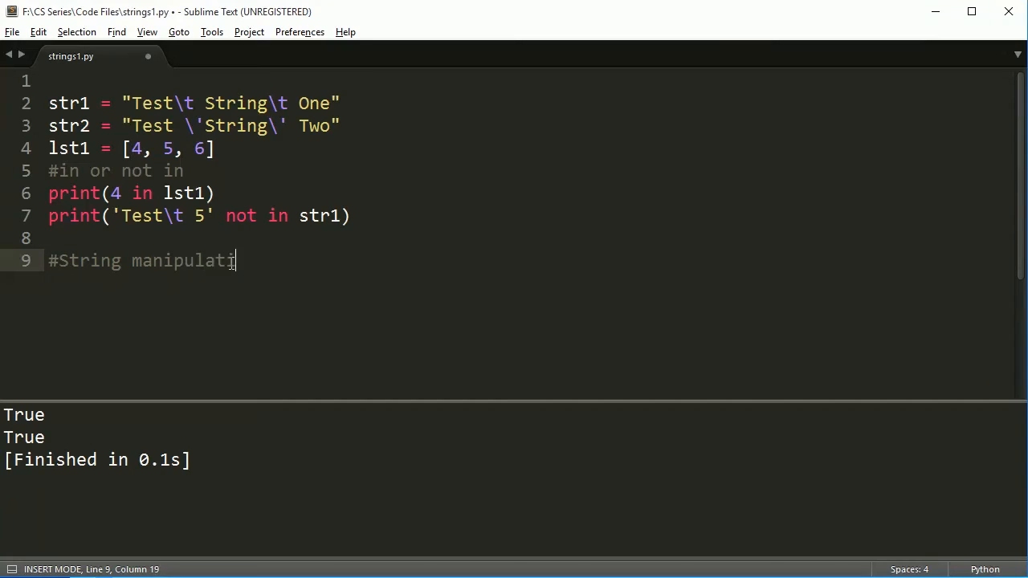
pyautogui.write('on')
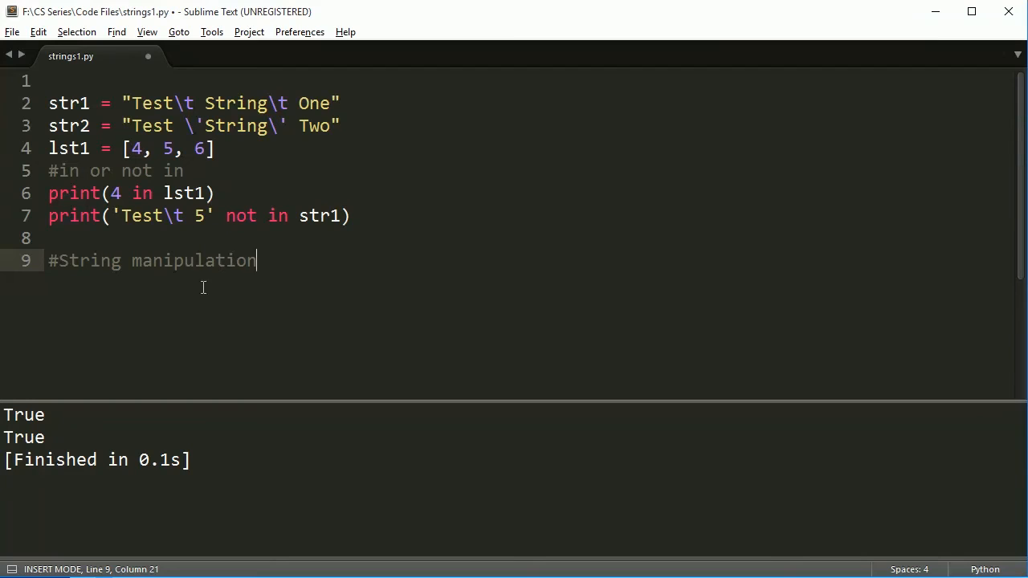
# Delete all demo lines below the two string definitions, leaving only str1 and str2
pyautogui.moveTo(257, 260); pyautogui.dragTo(48, 148)
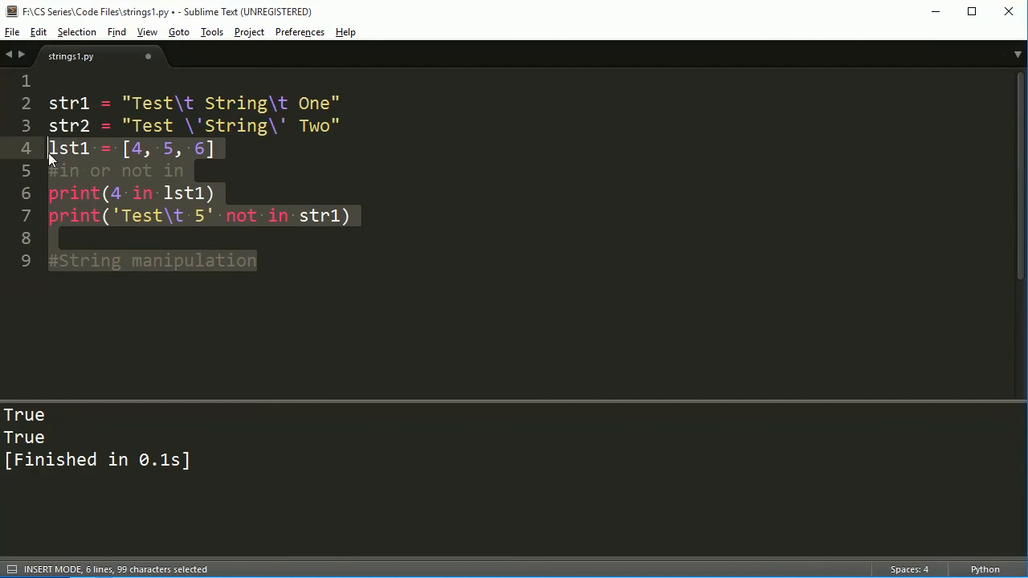
pyautogui.press('Delete')
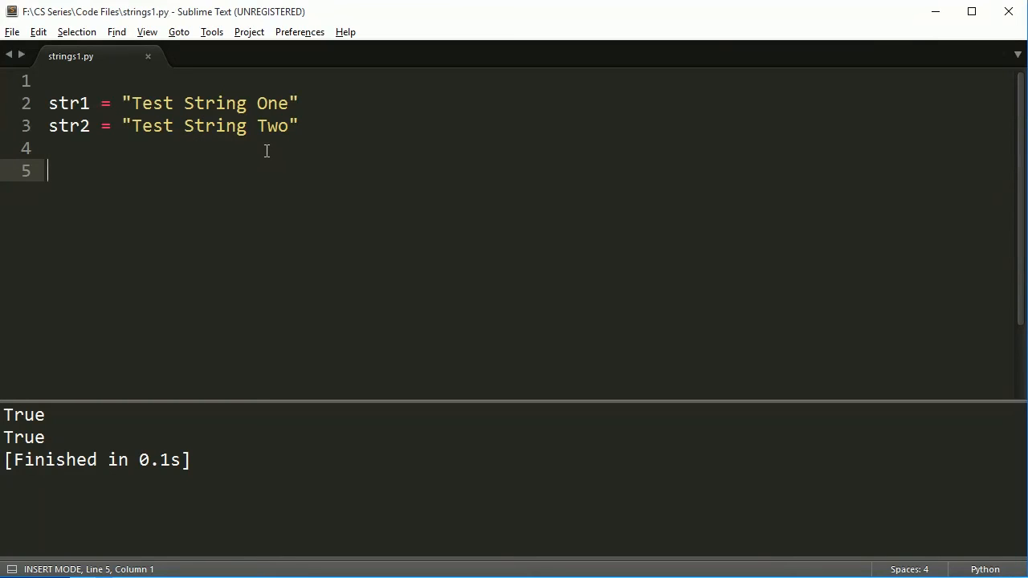
pyautogui.moveTo(275, 279)
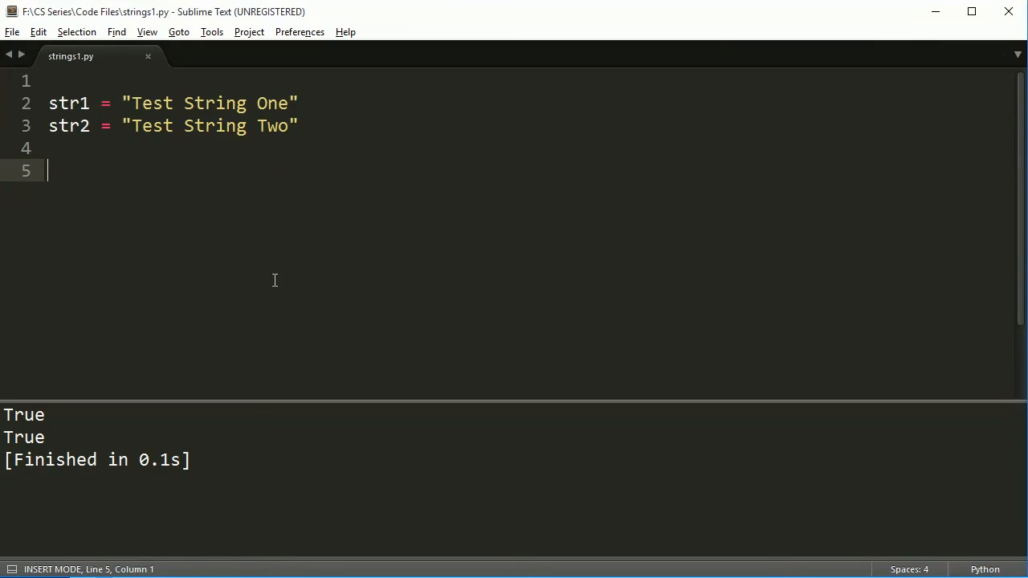
pyautogui.moveTo(260, 297)
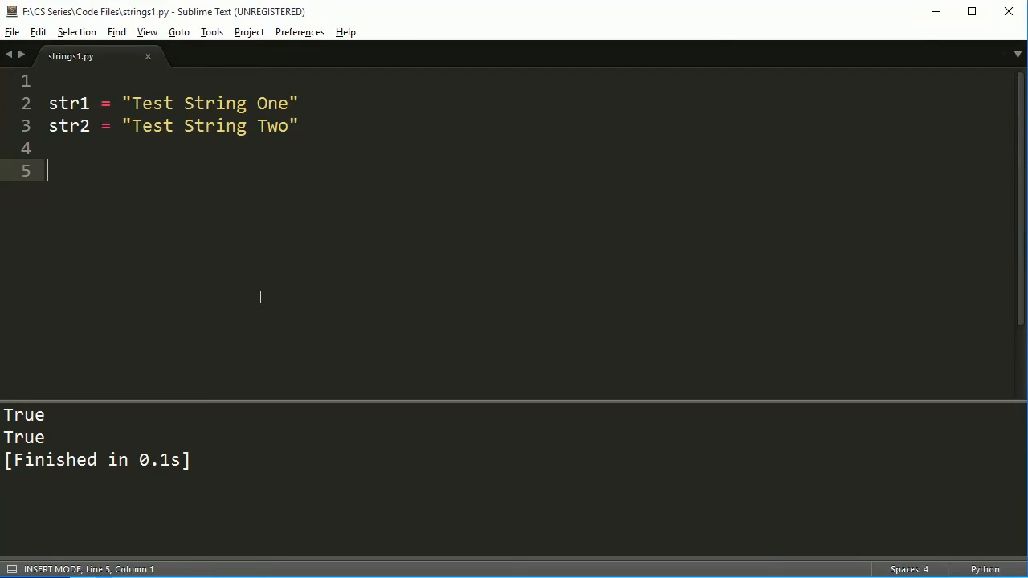
pyautogui.moveTo(432, 318)
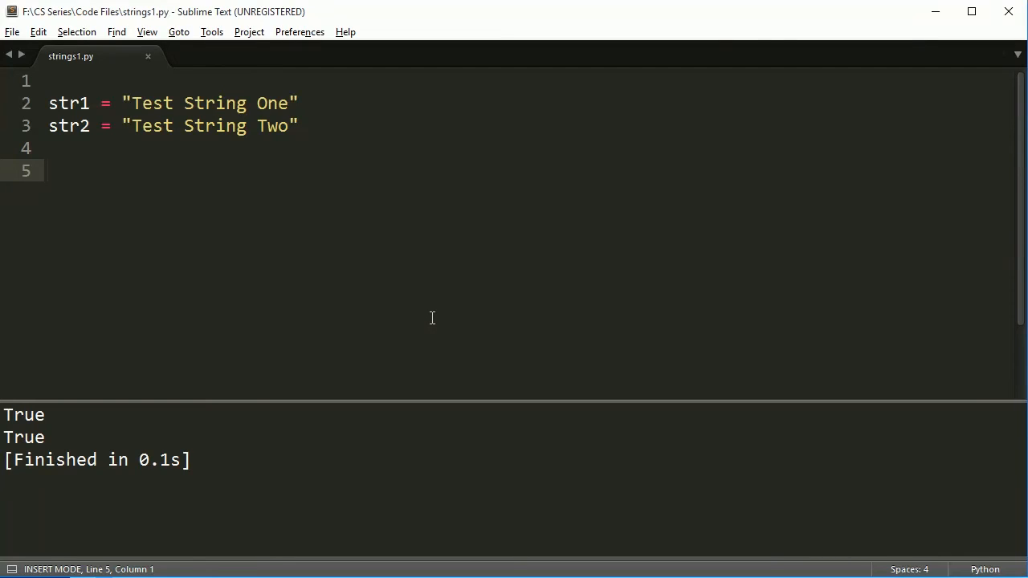
pyautogui.moveTo(395, 291)
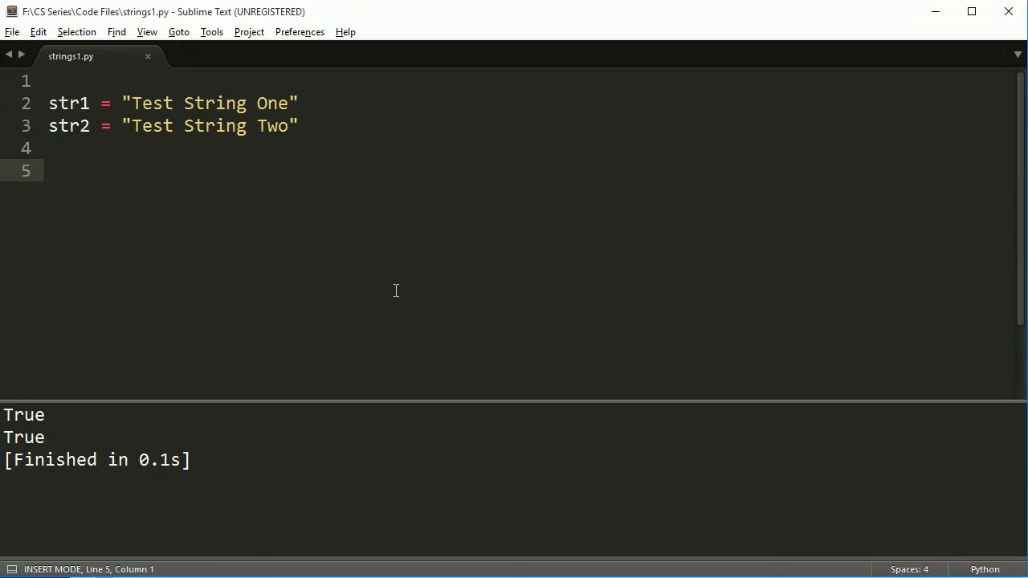
pyautogui.moveTo(408, 302)
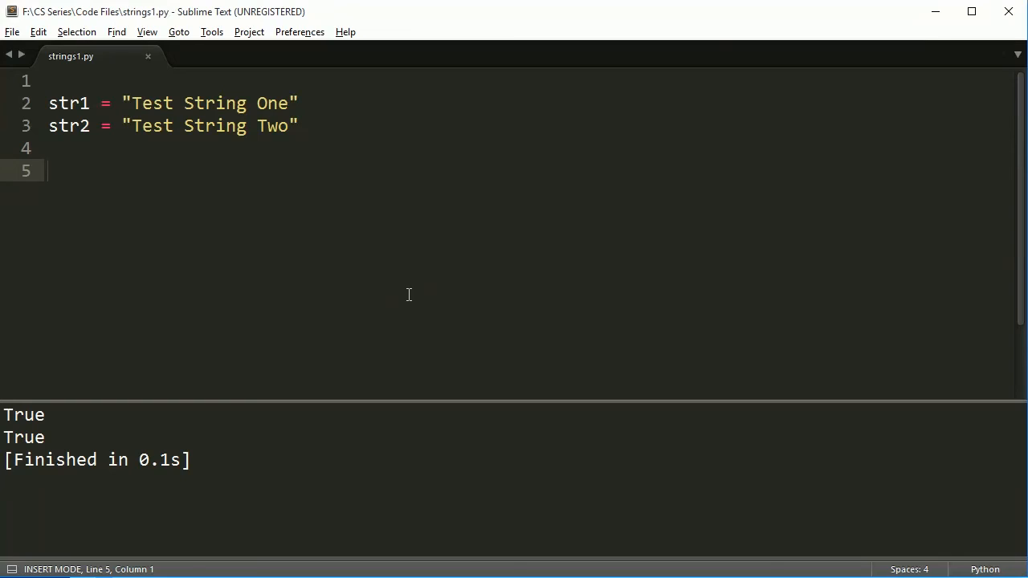
pyautogui.moveTo(573, 343)
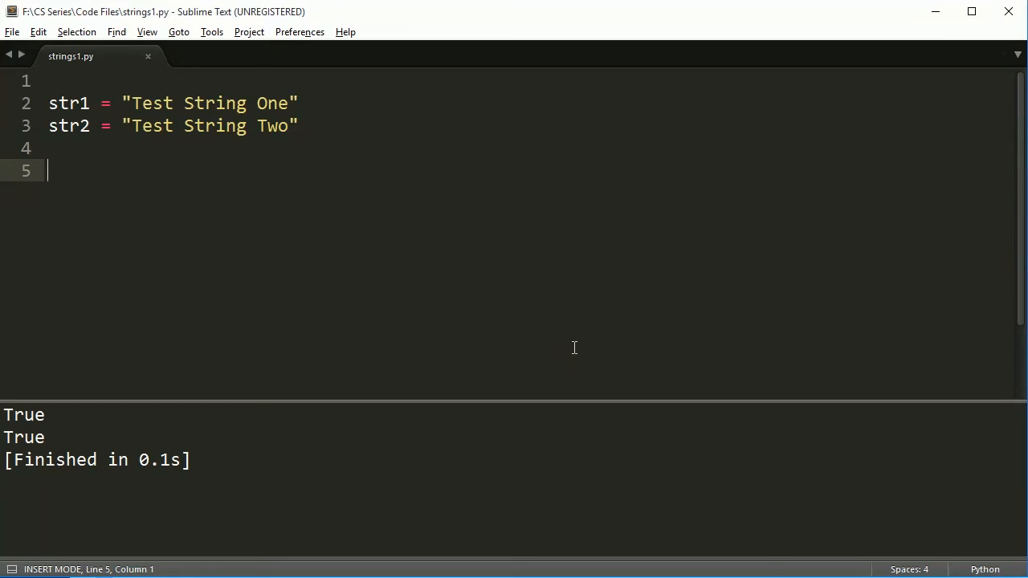
pyautogui.moveTo(546, 329)
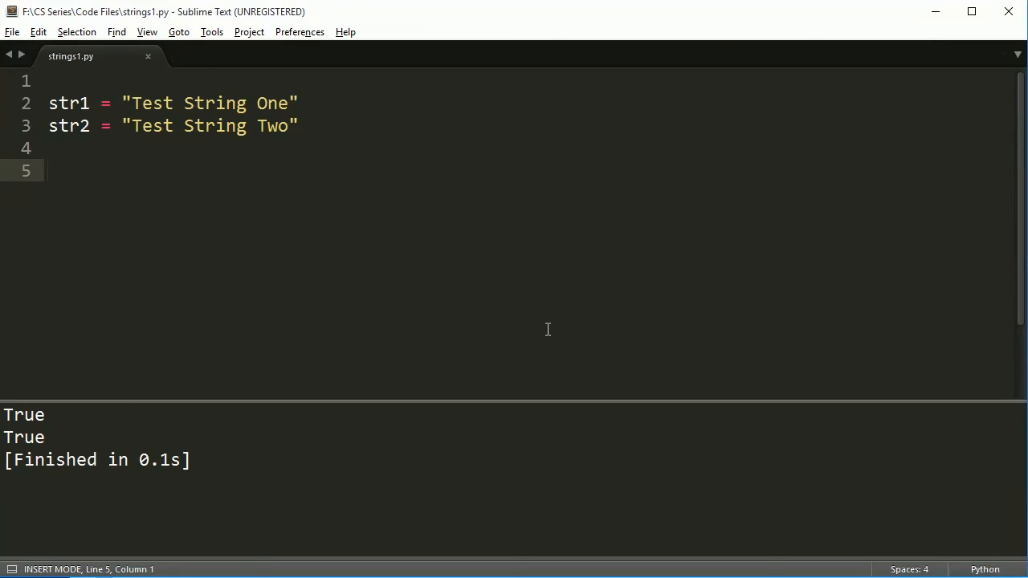